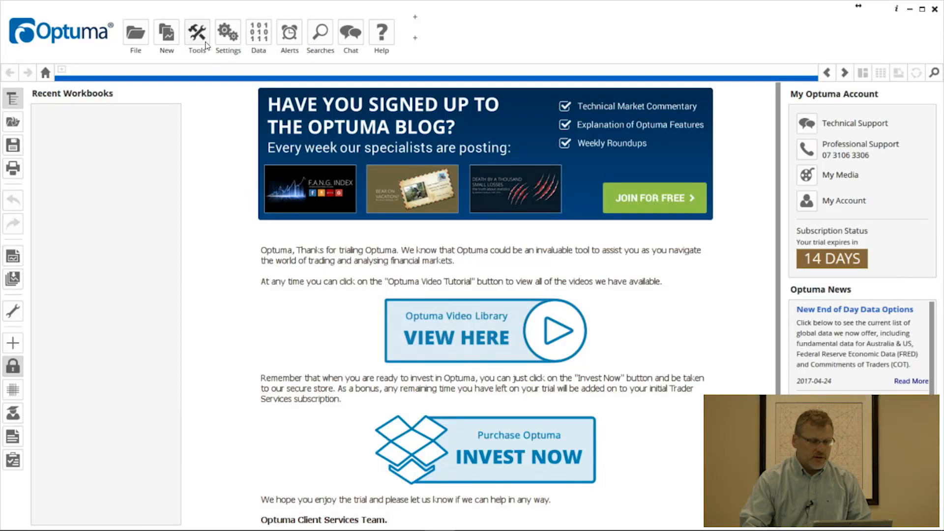
# - Create a new single-code chart, search 'spx' and open SPX S&P 500 INDEX
pyautogui.click(166, 33)
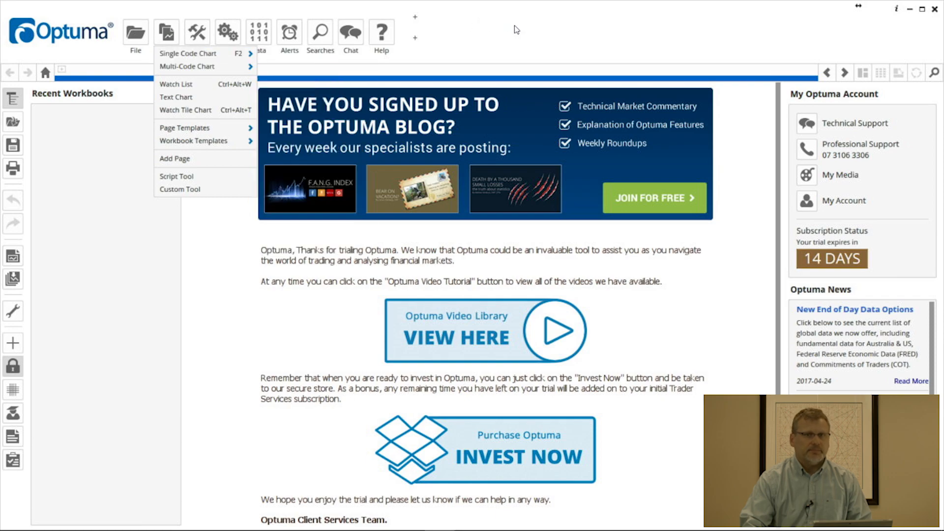
pyautogui.click(442, 118)
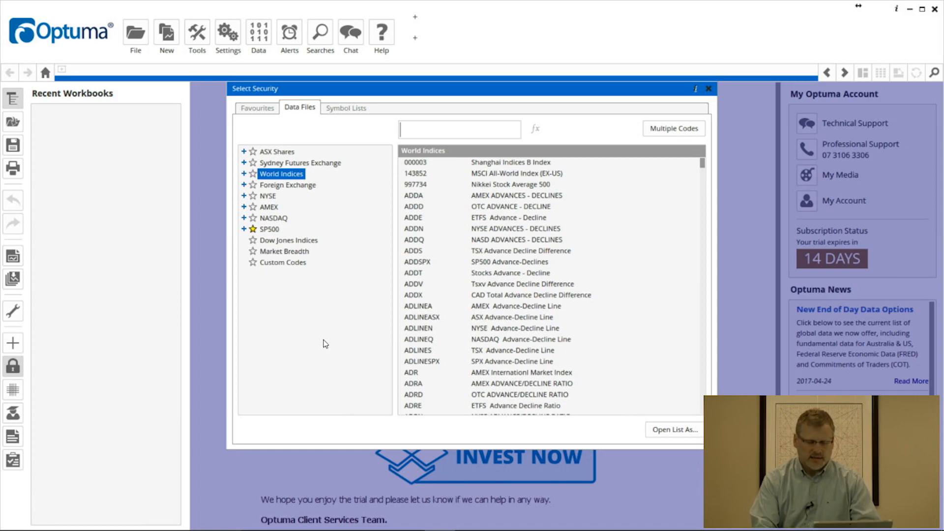
pyautogui.write('s')
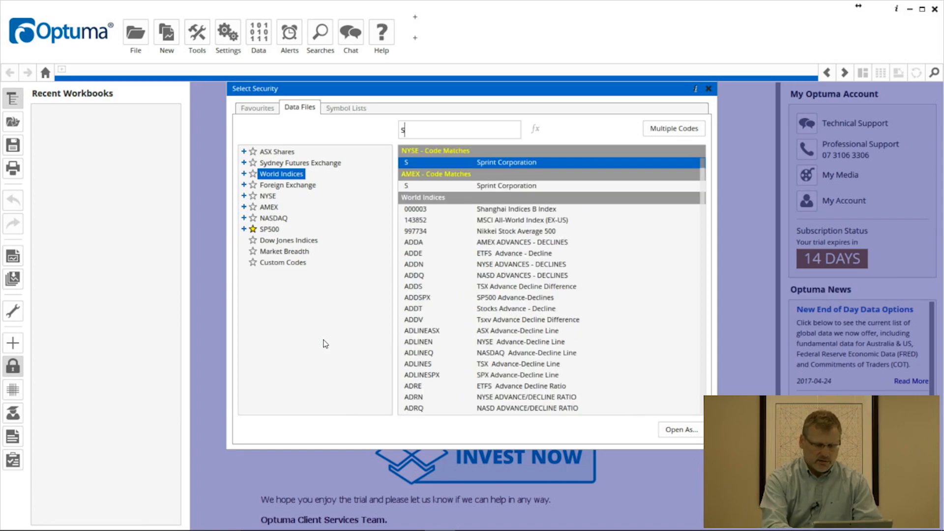
pyautogui.write('px')
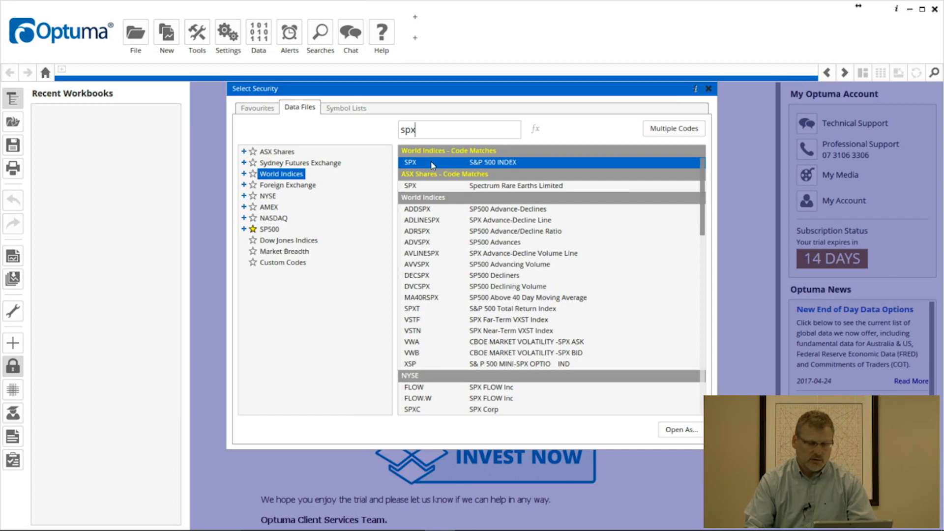
pyautogui.doubleClick(491, 162)
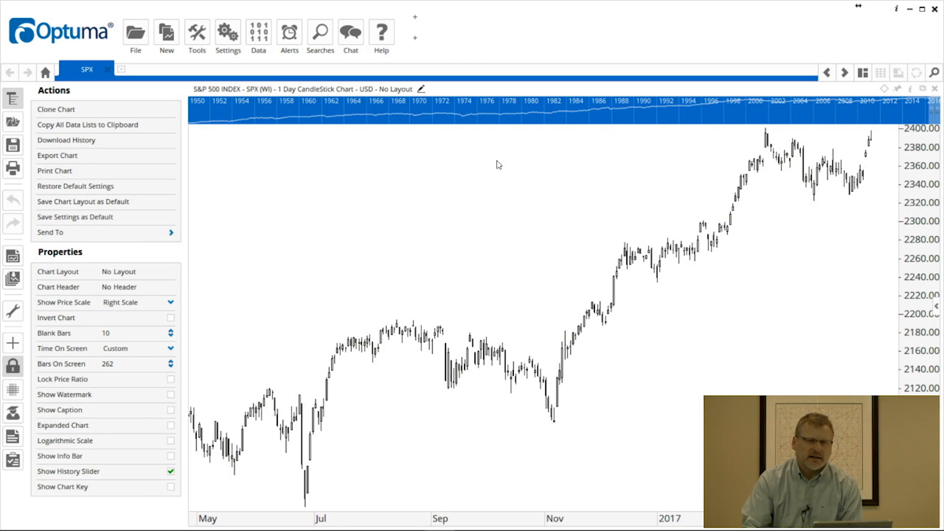
pyautogui.moveTo(427, 251)
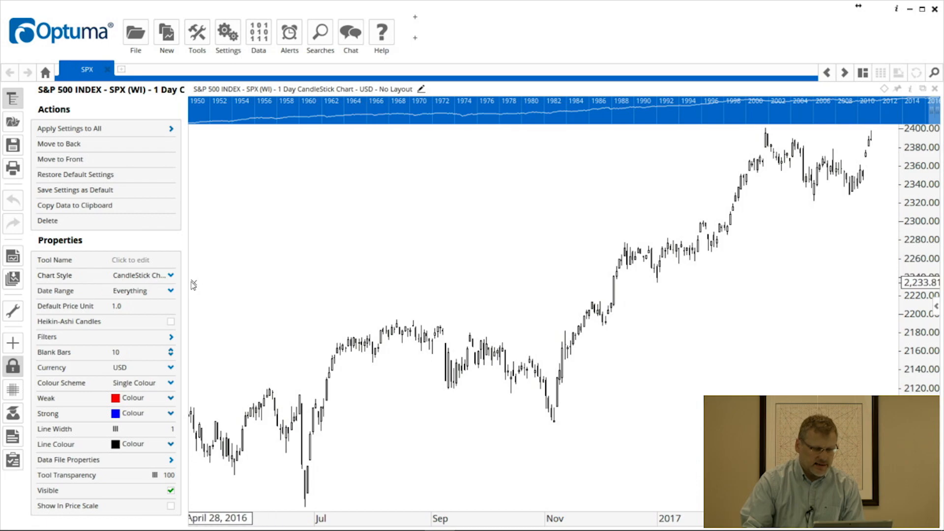
# - Set Chart Style to Bar Chart and Date Range to Everything after trying Last 10 Years
pyautogui.click(171, 276)
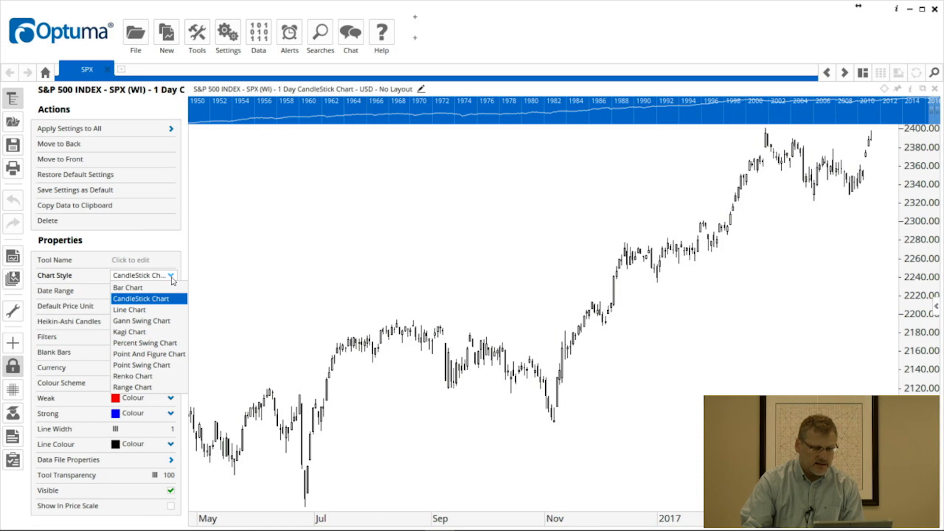
pyautogui.moveTo(158, 289)
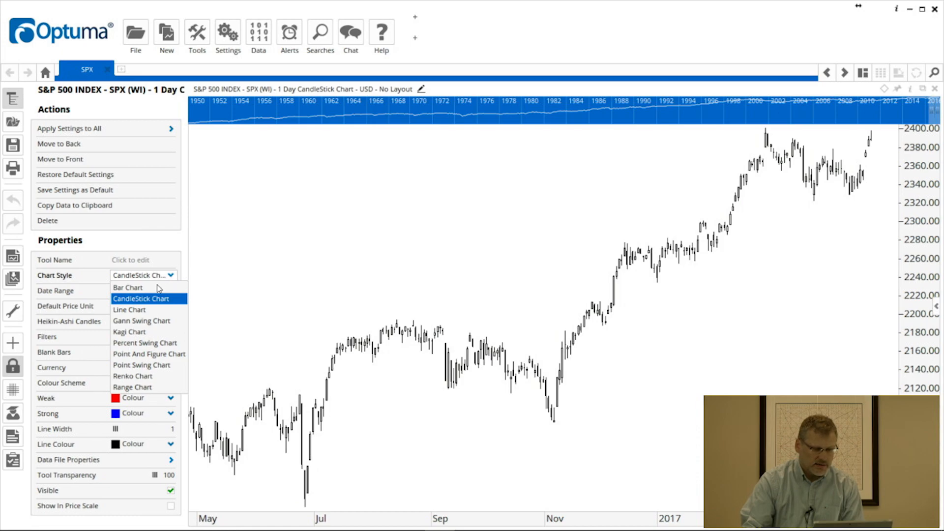
pyautogui.click(126, 287)
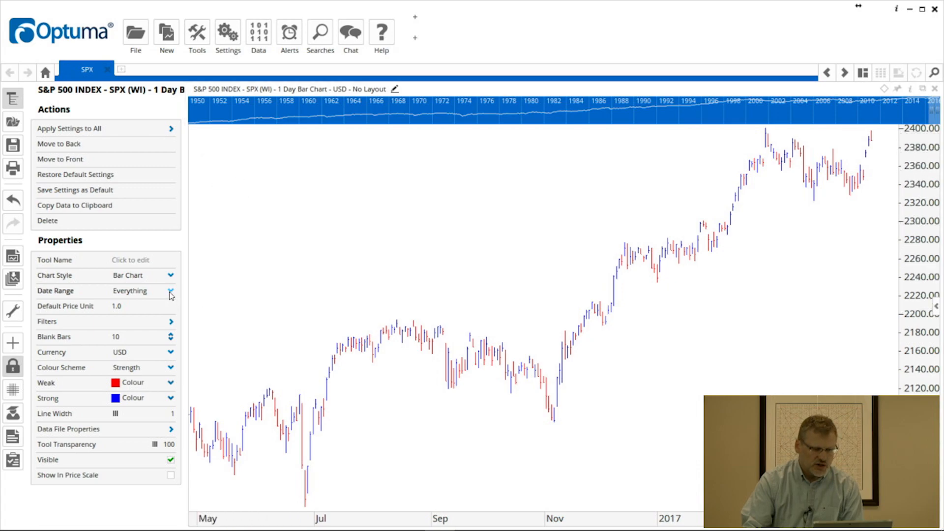
pyautogui.click(171, 290)
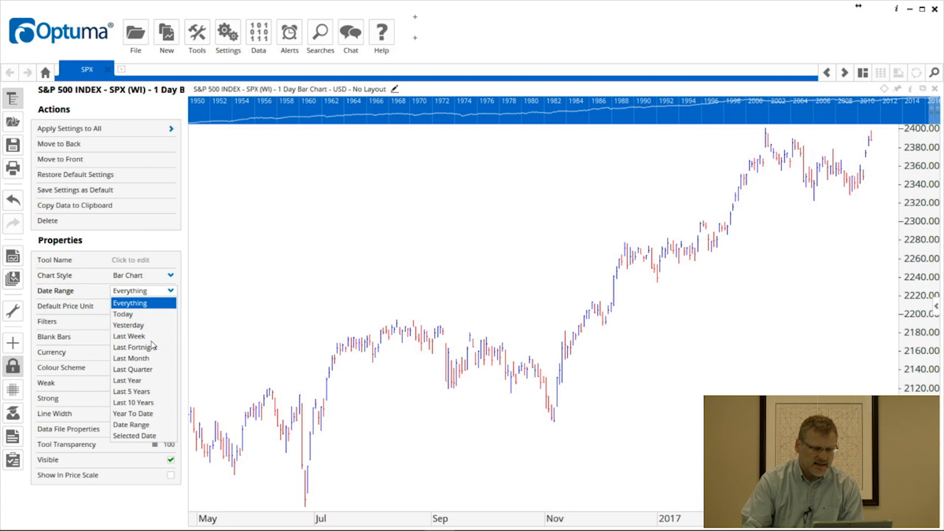
pyautogui.click(133, 402)
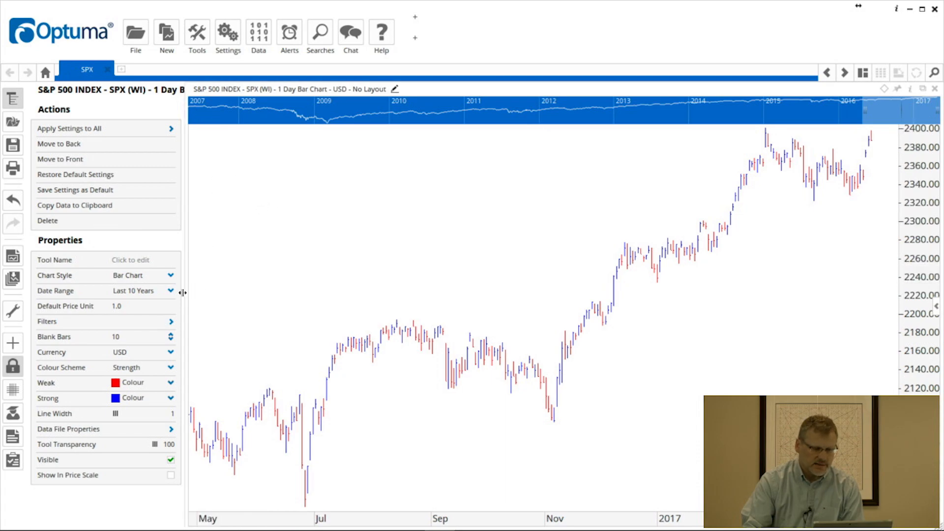
pyautogui.click(170, 291)
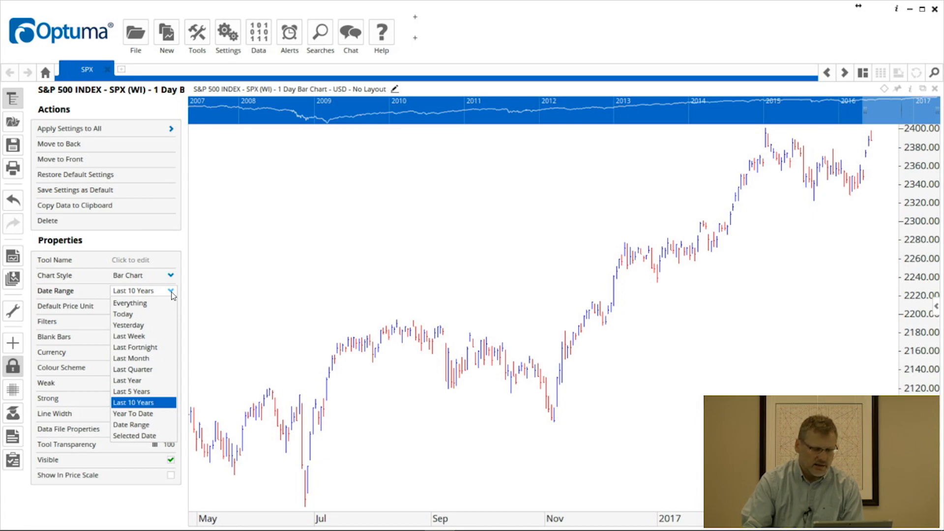
pyautogui.click(130, 303)
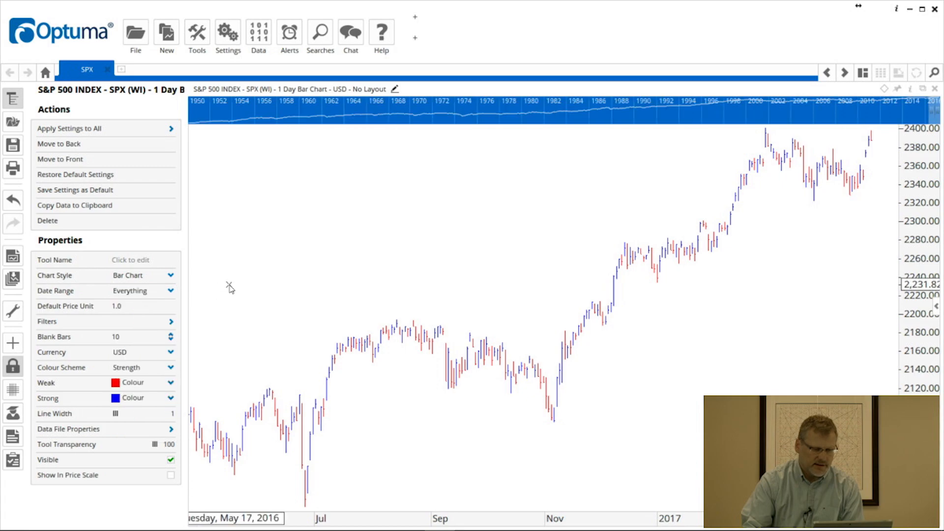
pyautogui.moveTo(225, 324)
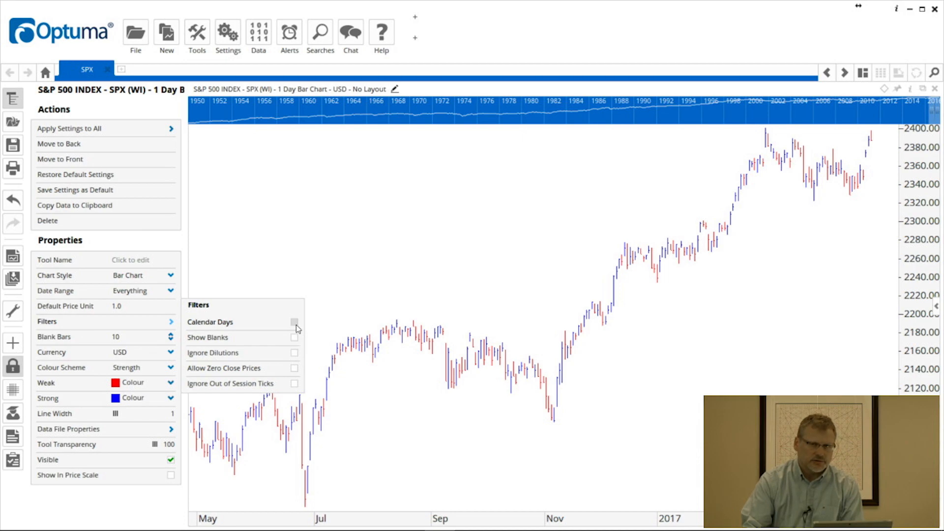
pyautogui.click(294, 321)
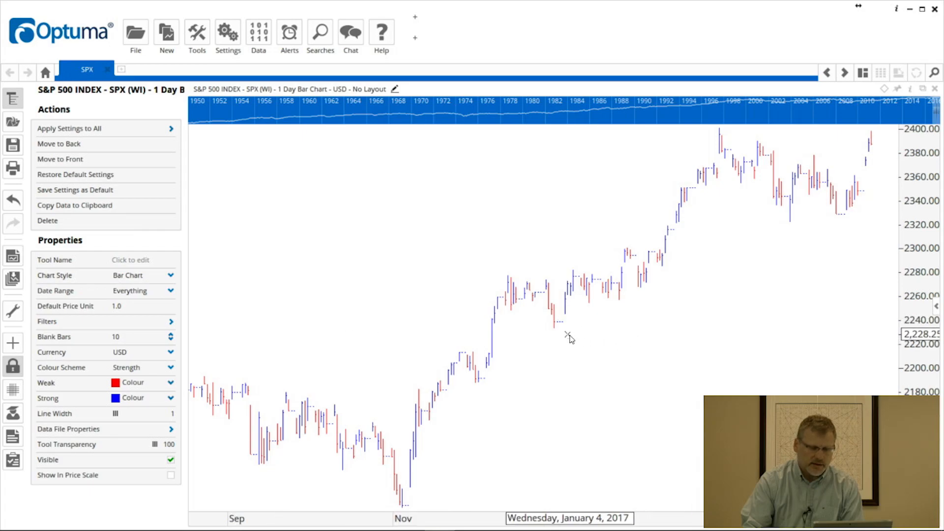
pyautogui.moveTo(560, 325)
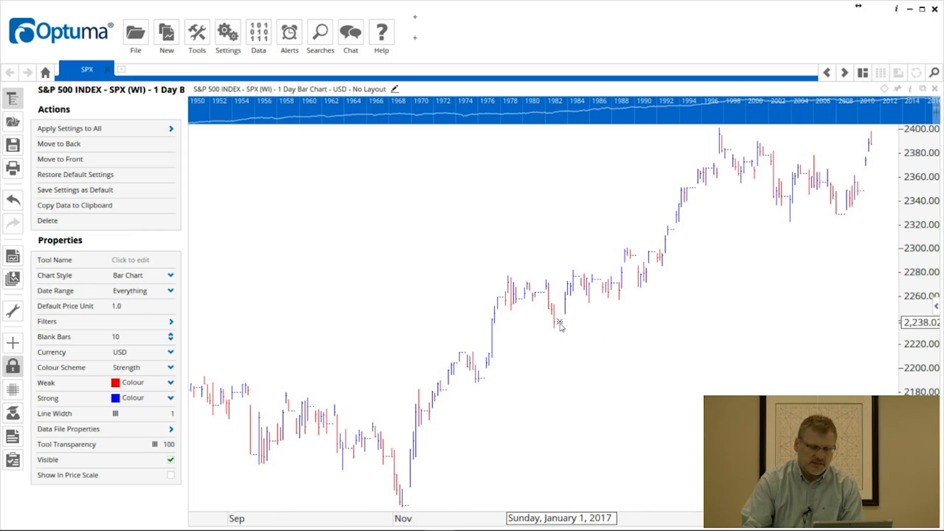
pyautogui.moveTo(576, 329)
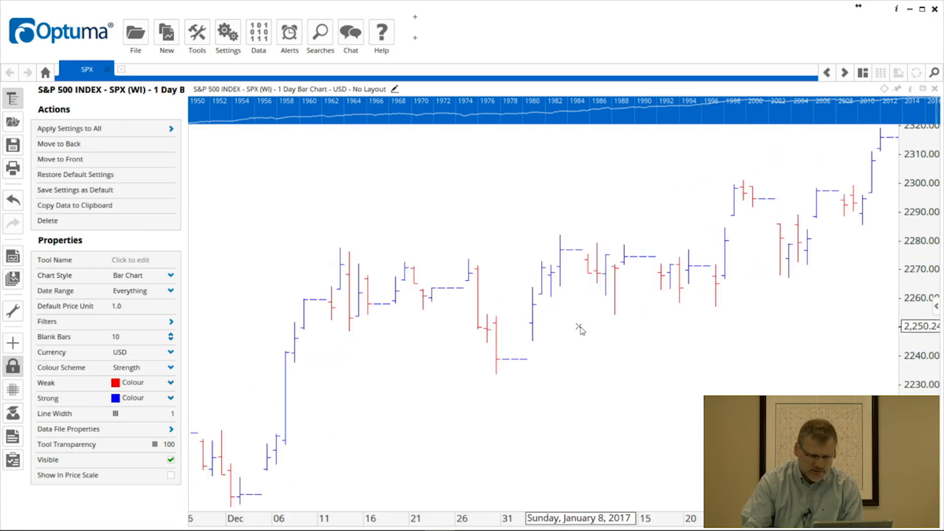
pyautogui.moveTo(506, 365)
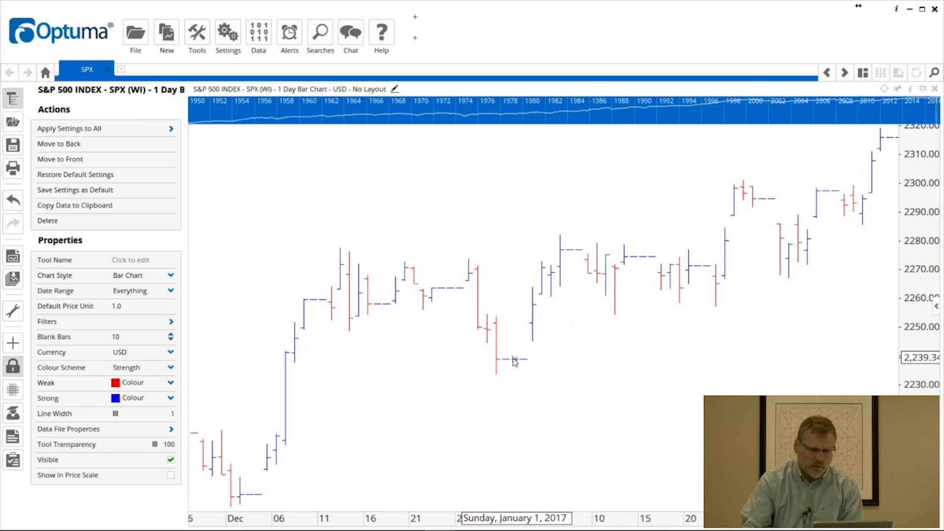
pyautogui.moveTo(576, 360)
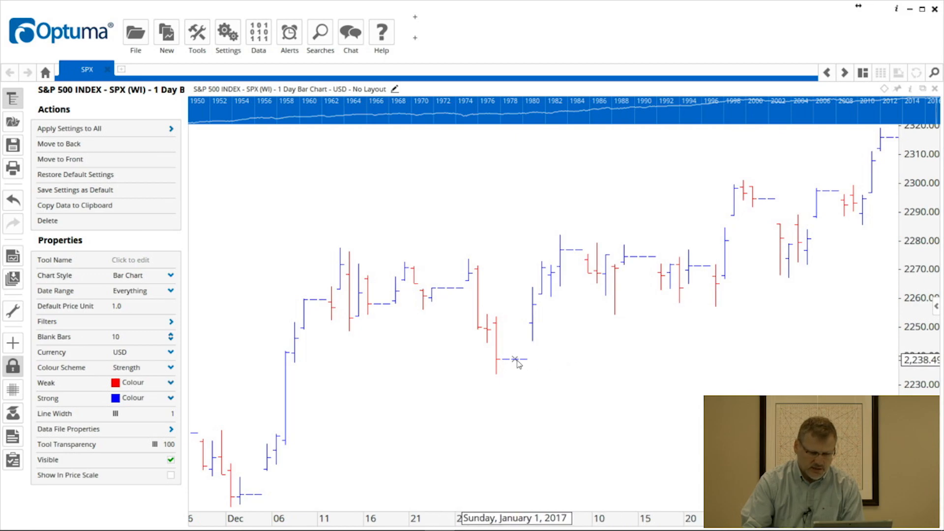
pyautogui.moveTo(422, 394)
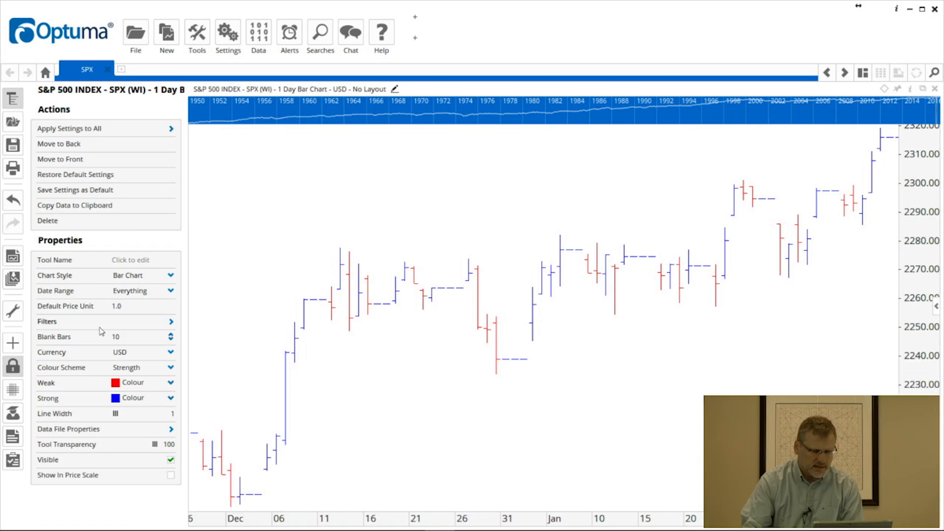
pyautogui.click(47, 321)
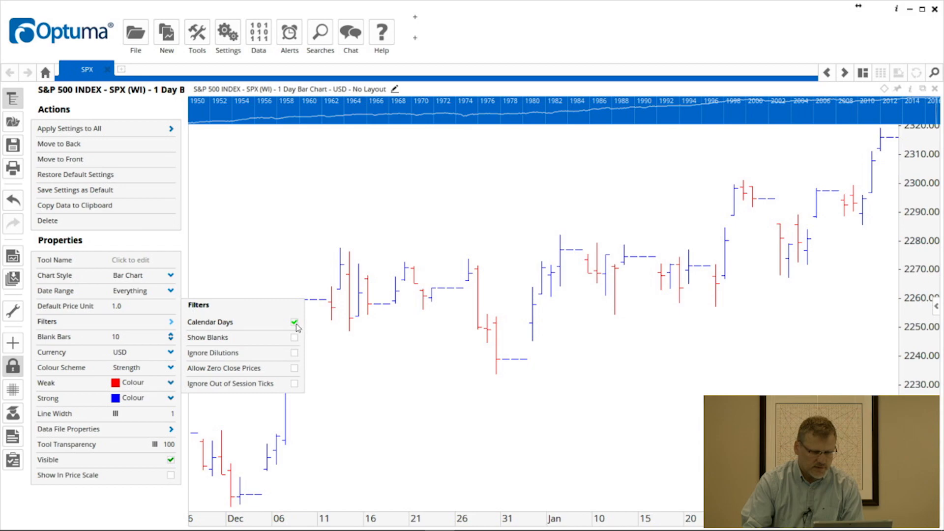
pyautogui.click(294, 322)
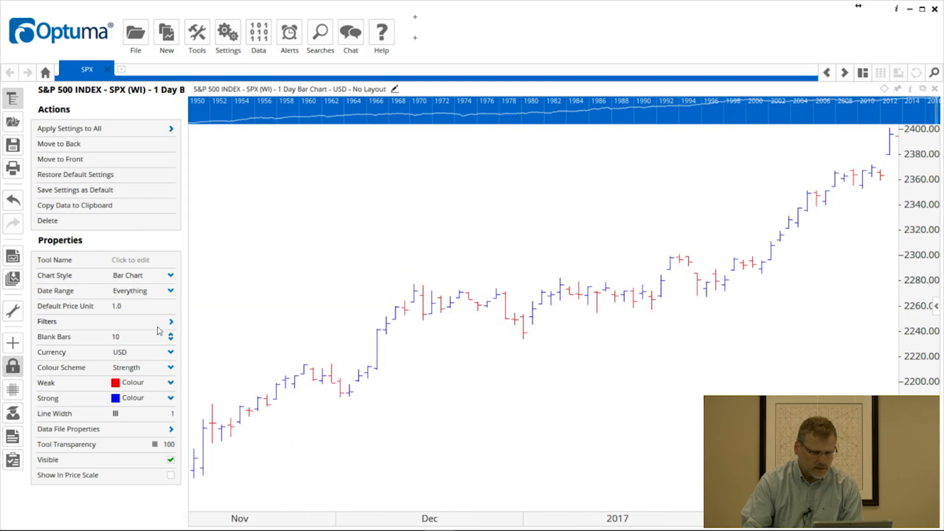
pyautogui.moveTo(177, 336)
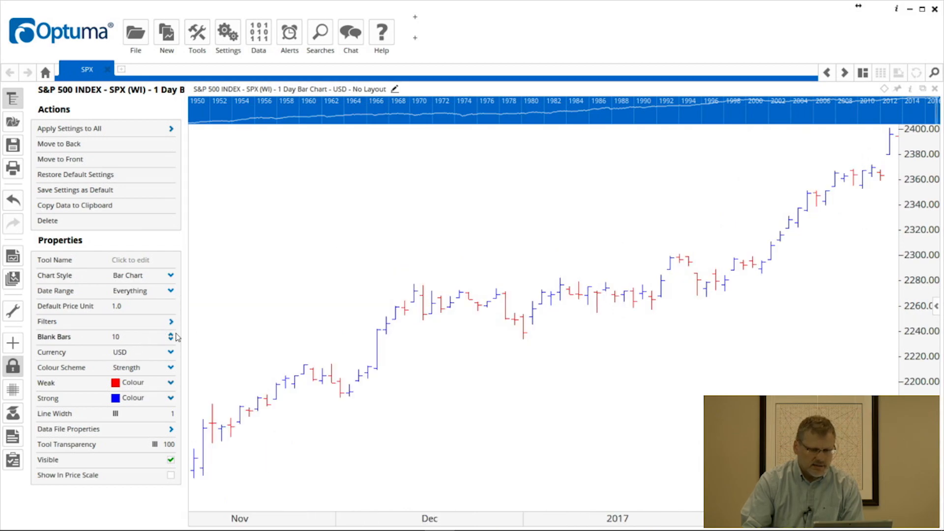
pyautogui.moveTo(861, 280)
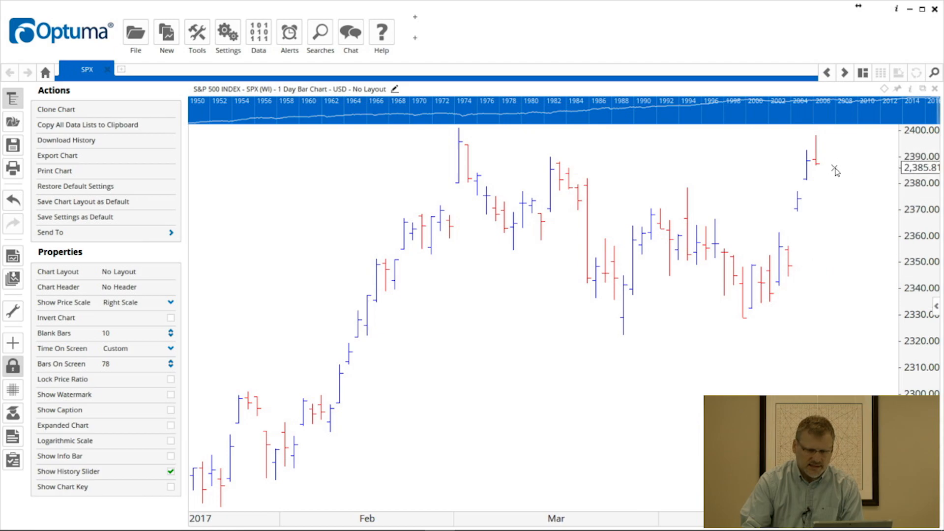
pyautogui.moveTo(873, 175)
pyautogui.write('0')
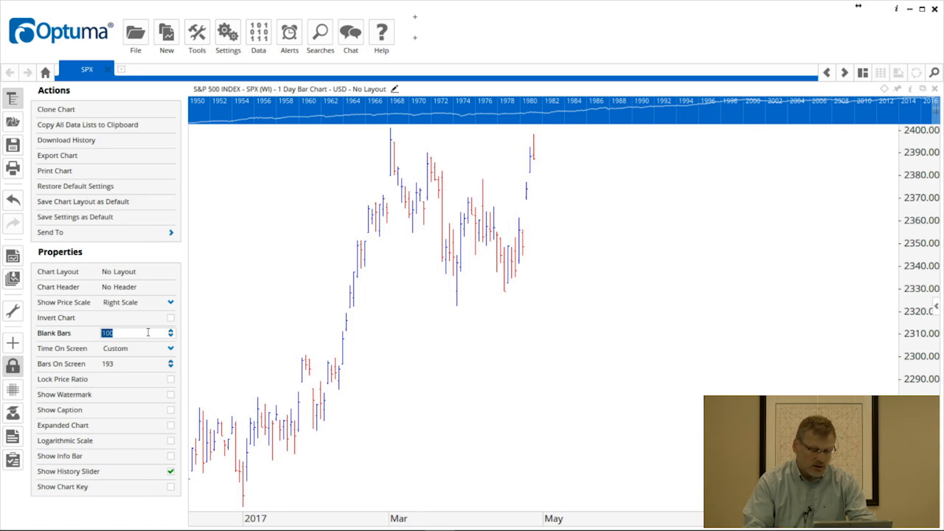
# - Enter 5 as the Blank Bars value
pyautogui.write('5')
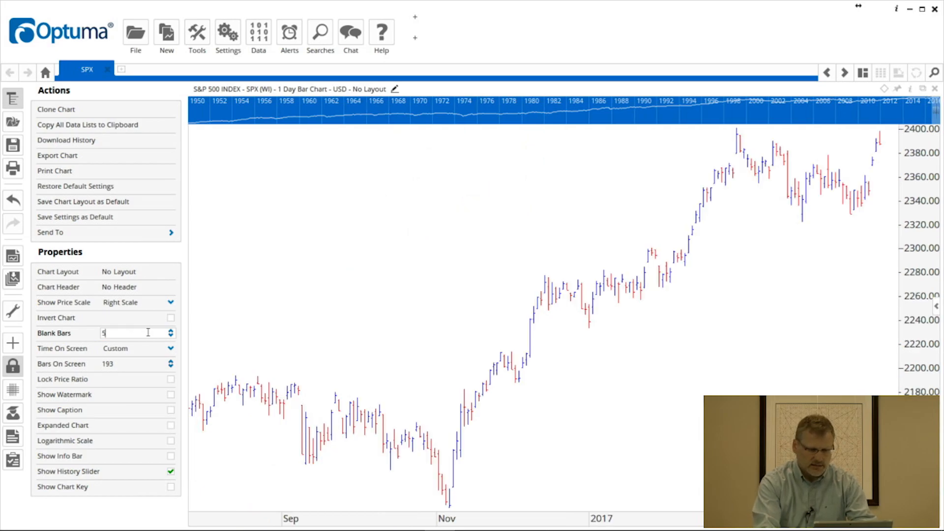
pyautogui.moveTo(405, 343)
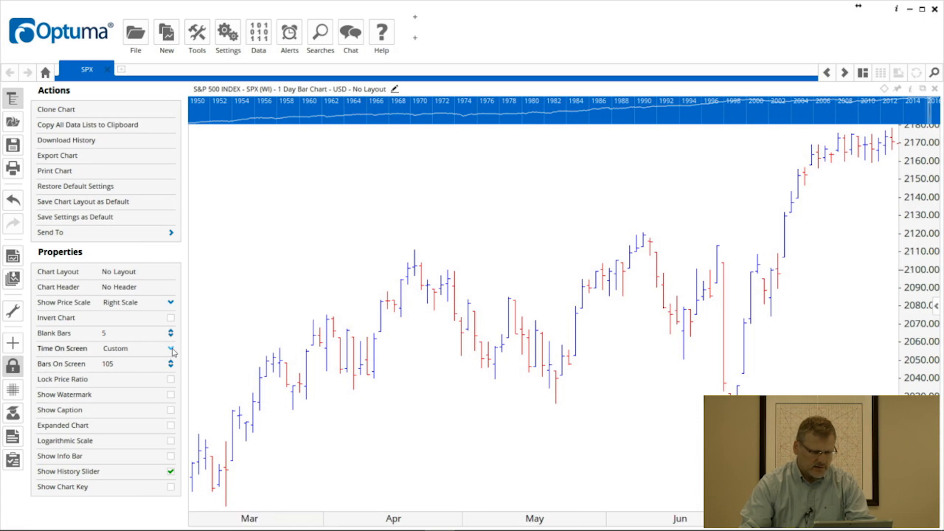
# - Set Time On Screen to 2 Years, then switch it to Custom (about 505 bars)
pyautogui.click(171, 349)
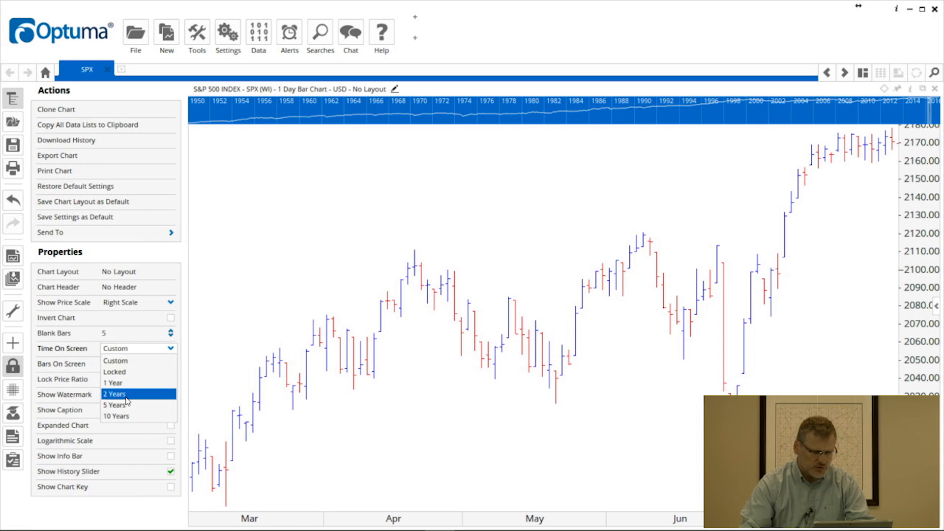
pyautogui.click(114, 394)
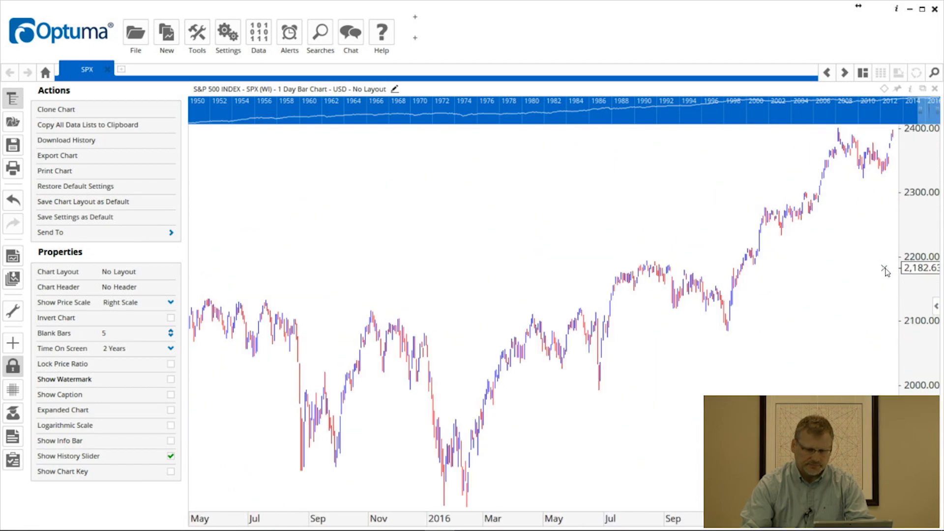
pyautogui.click(172, 349)
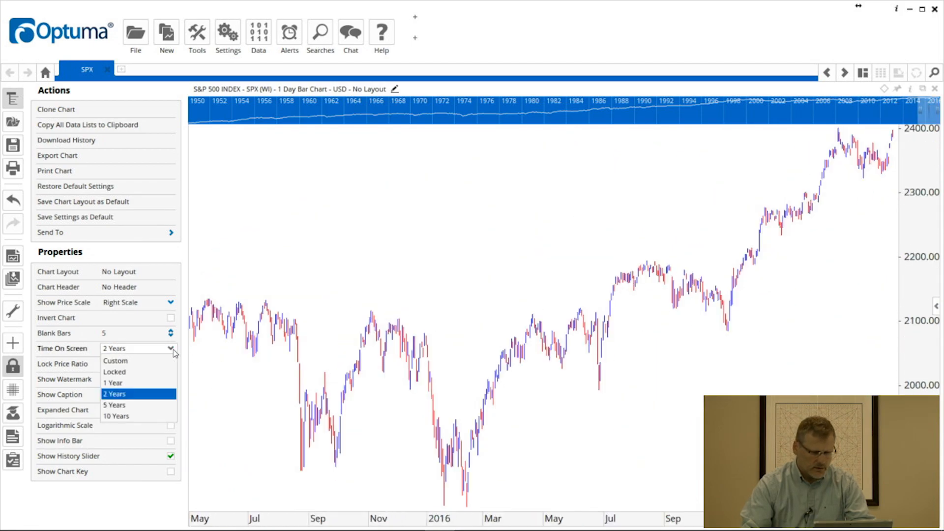
pyautogui.click(115, 360)
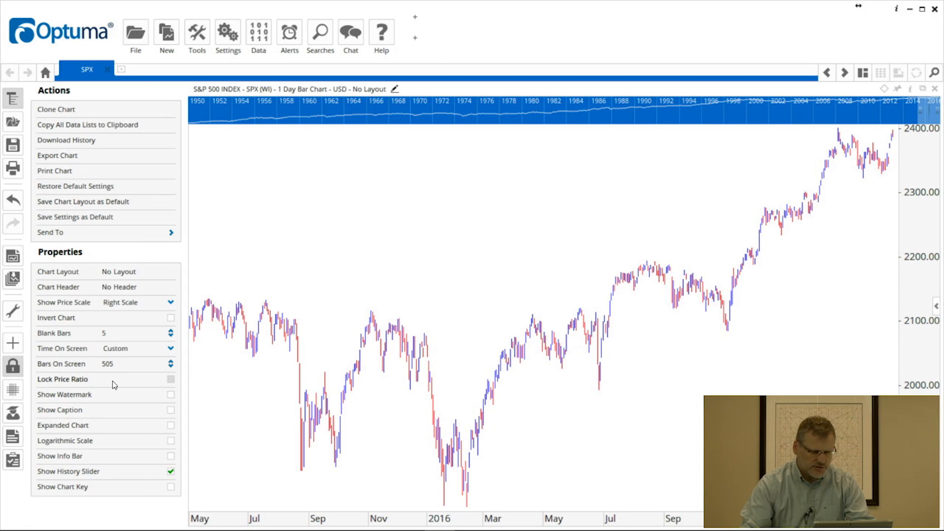
# - Turn on the watermark and set its type to Page Name
pyautogui.click(171, 395)
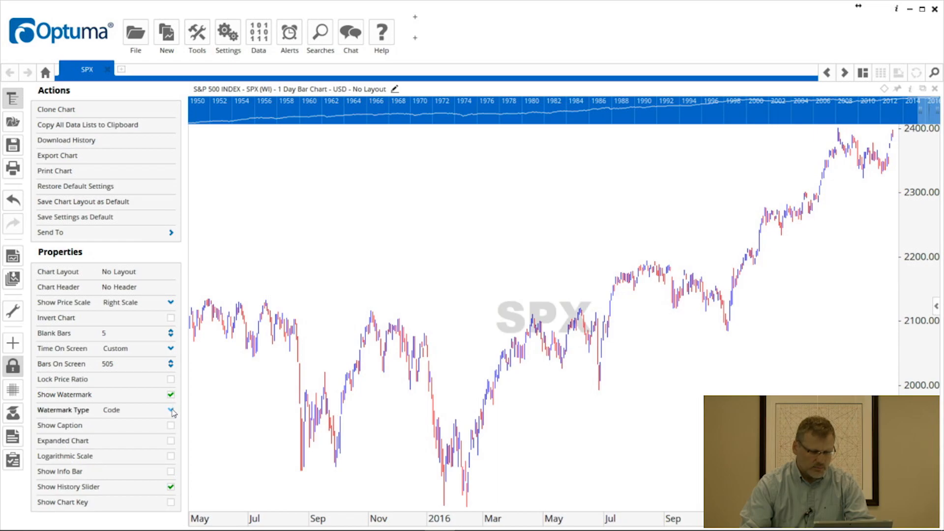
pyautogui.click(171, 410)
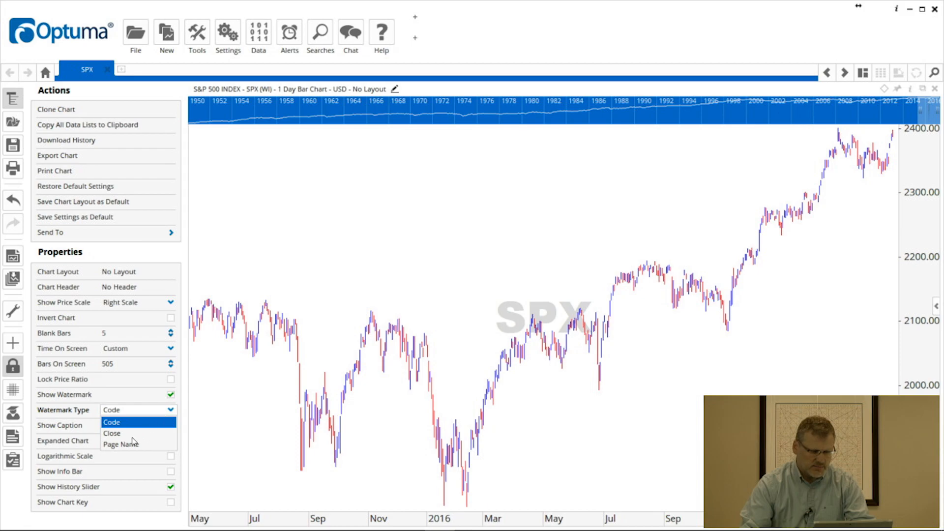
pyautogui.click(110, 433)
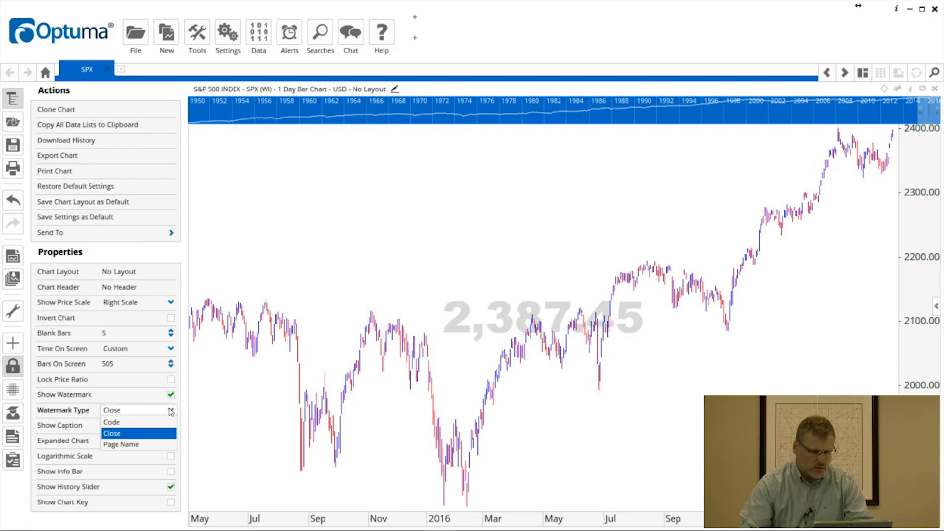
pyautogui.click(120, 444)
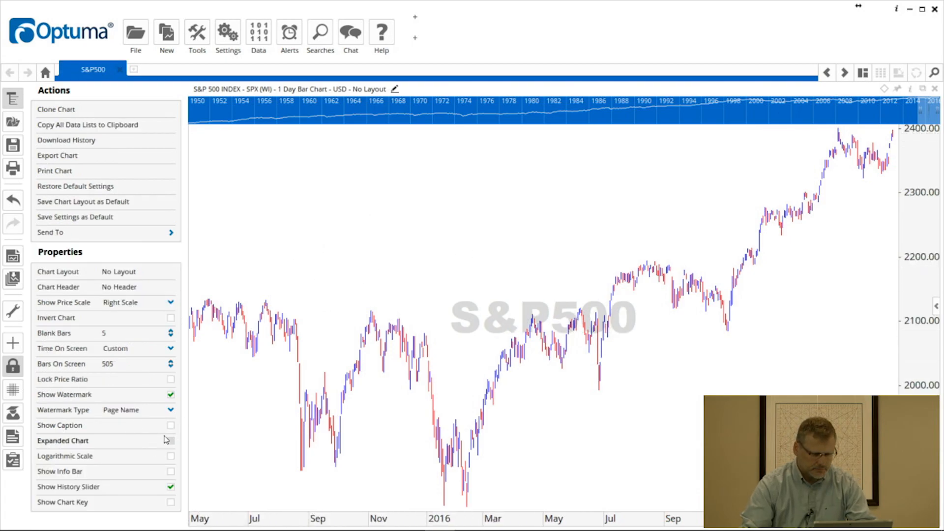
# - Show the caption and settle on a logarithmic price scale after comparing linear
pyautogui.click(171, 425)
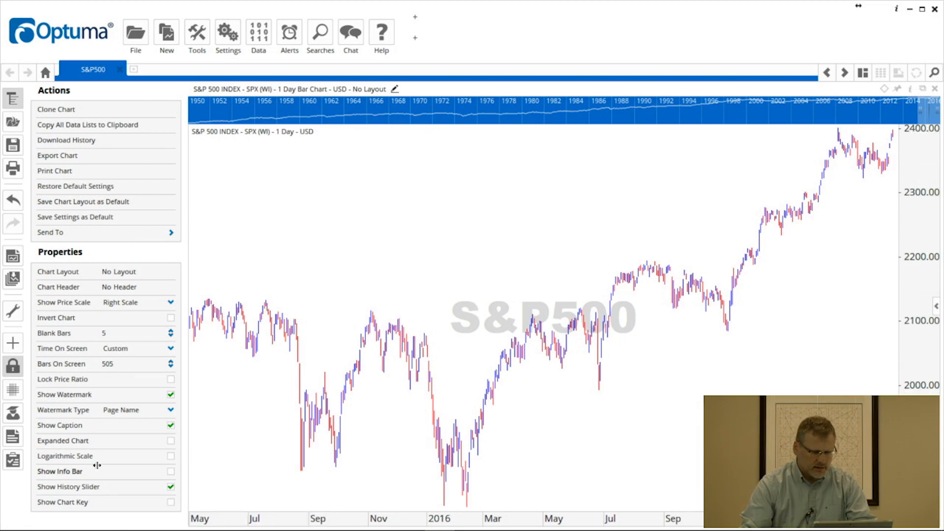
pyautogui.click(171, 456)
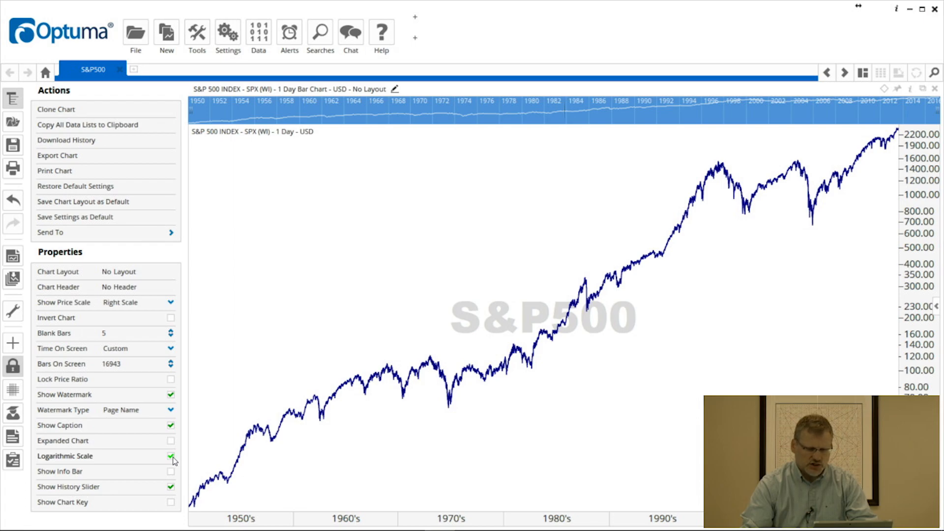
pyautogui.click(171, 455)
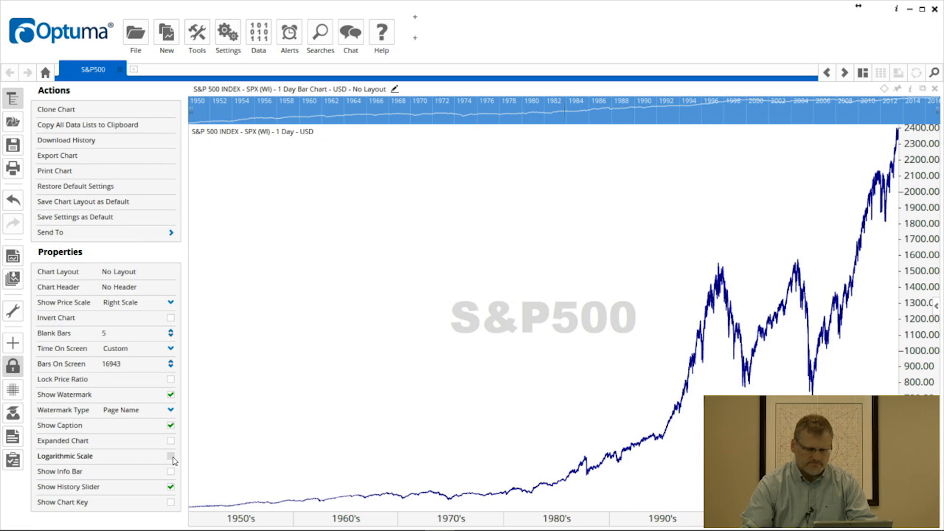
pyautogui.click(171, 456)
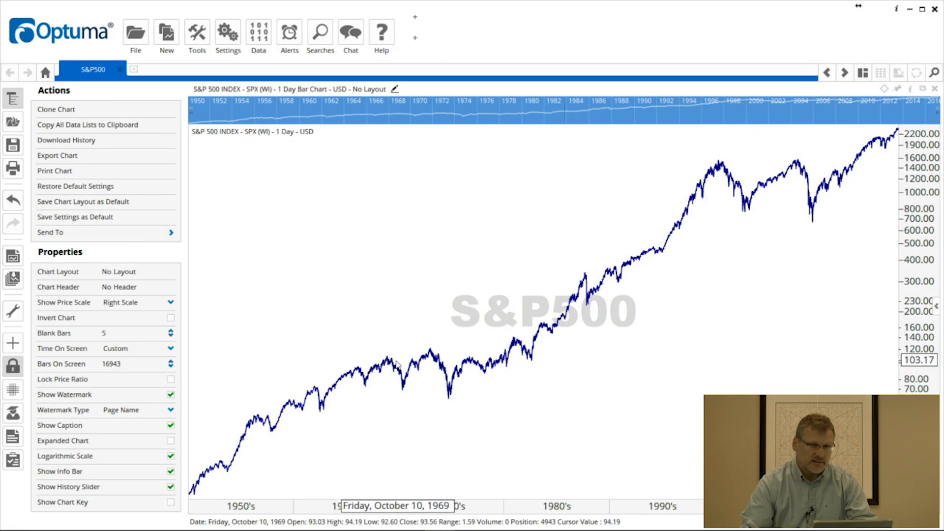
pyautogui.moveTo(401, 364)
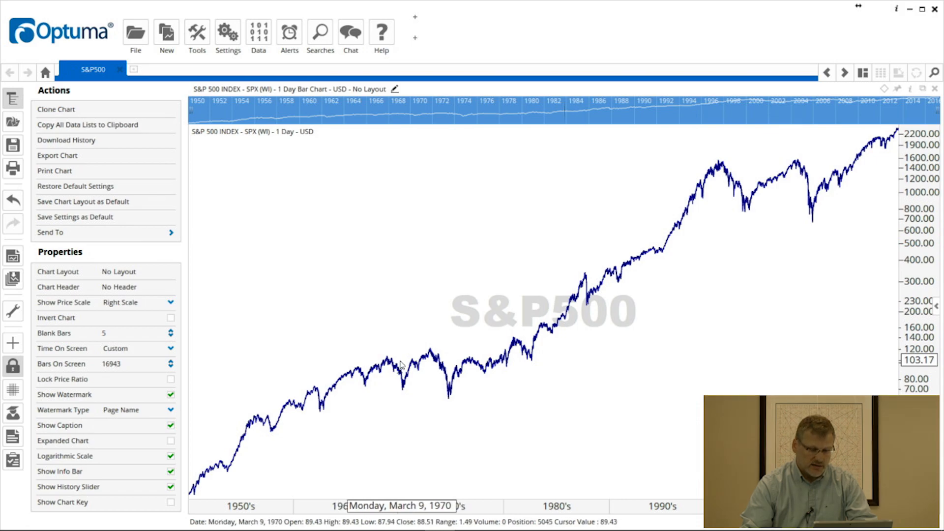
pyautogui.moveTo(426, 364)
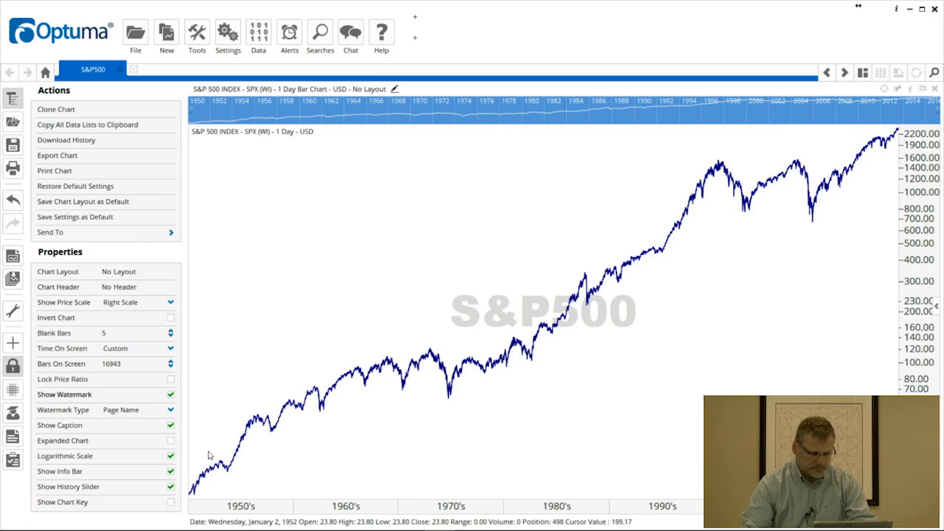
# - Untick Show Info Bar, toggle History Slider off and on, and leave Chart Key unticked
pyautogui.click(171, 471)
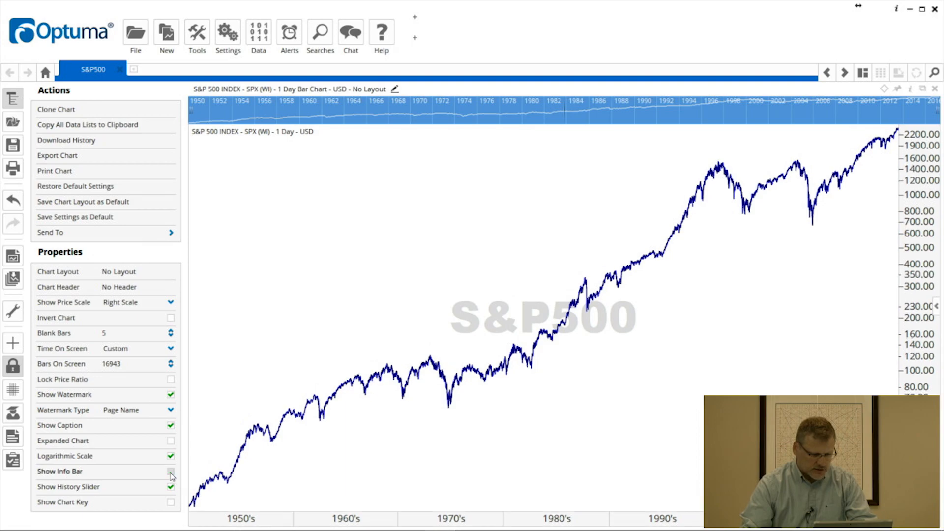
pyautogui.click(171, 471)
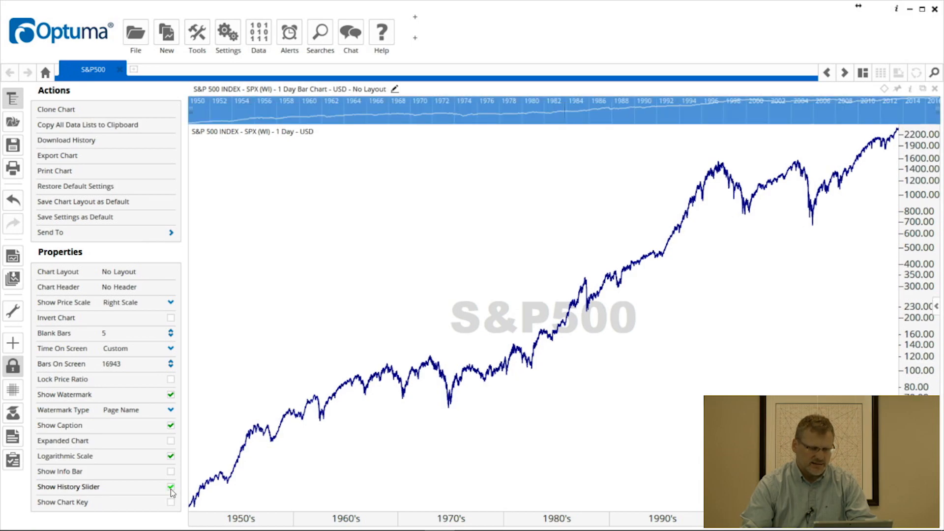
pyautogui.click(171, 486)
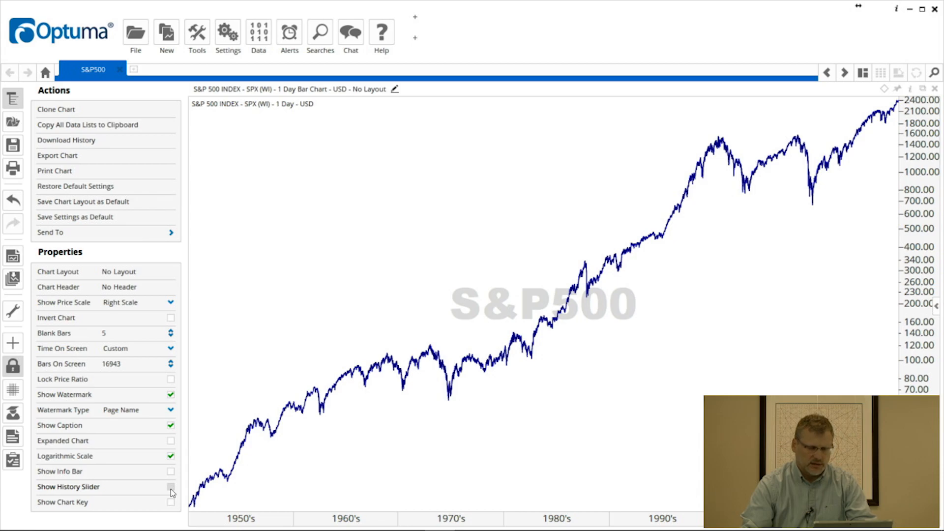
pyautogui.click(171, 486)
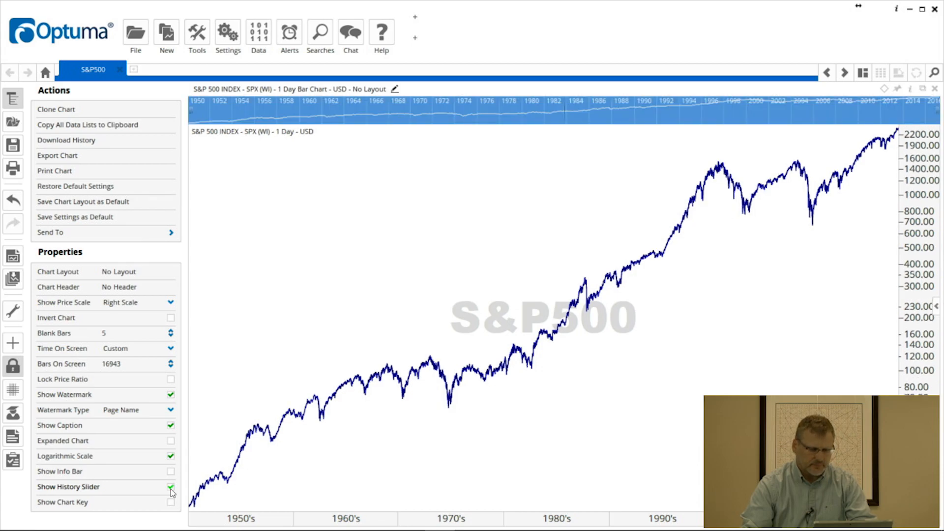
pyautogui.click(171, 501)
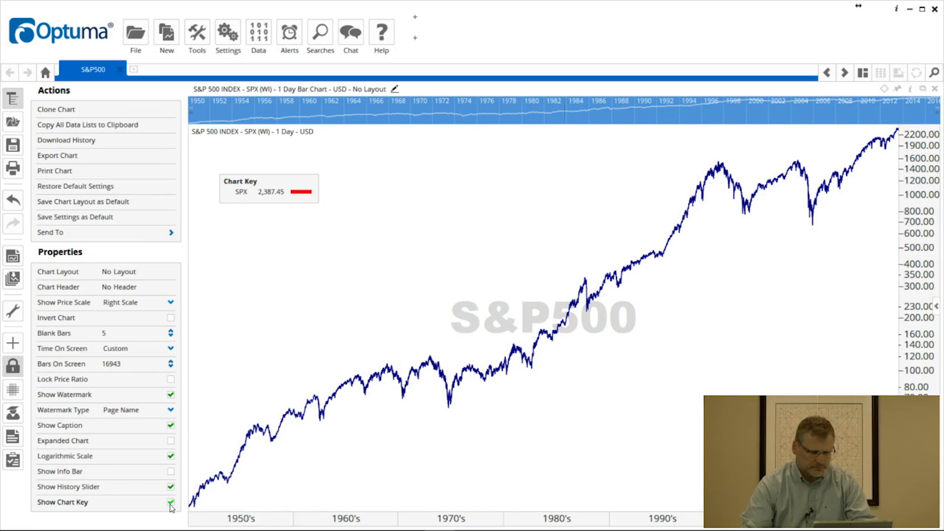
pyautogui.click(170, 502)
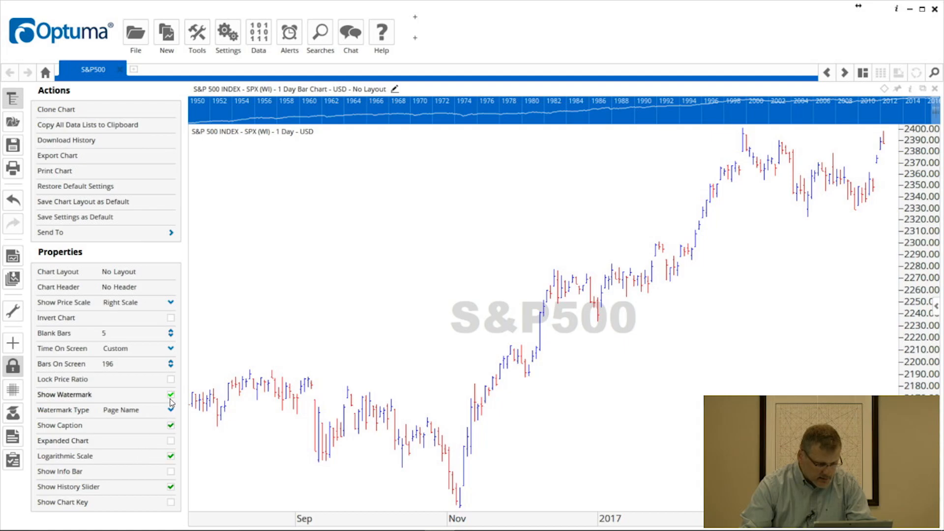
# - Untick Show Watermark in the Properties panel
pyautogui.click(170, 395)
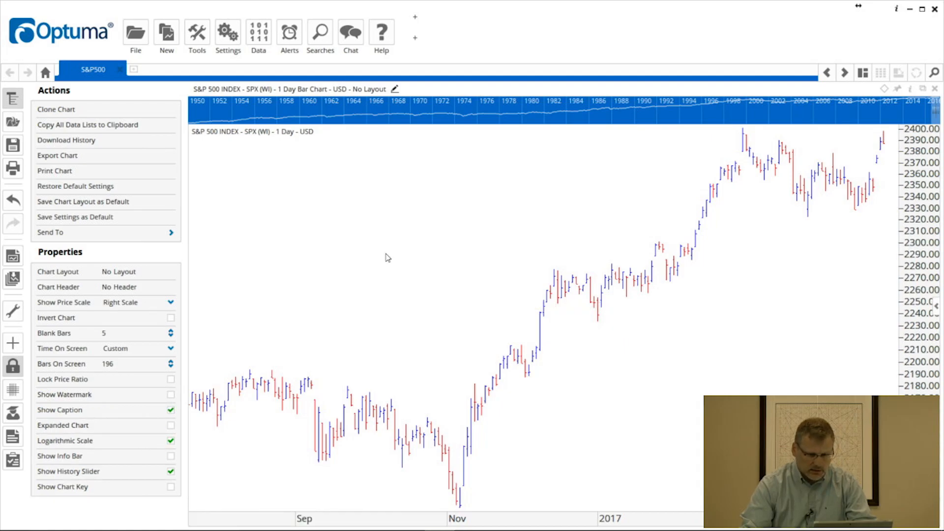
pyautogui.moveTo(374, 258)
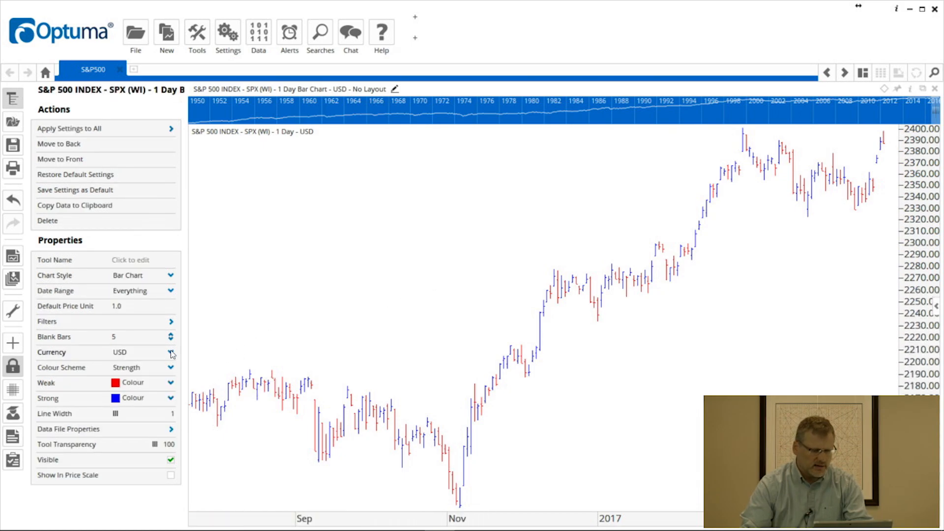
# - Switch Currency to British pounds, then EUR - Euro, and finally USD - US Dollar (Default)
pyautogui.click(171, 352)
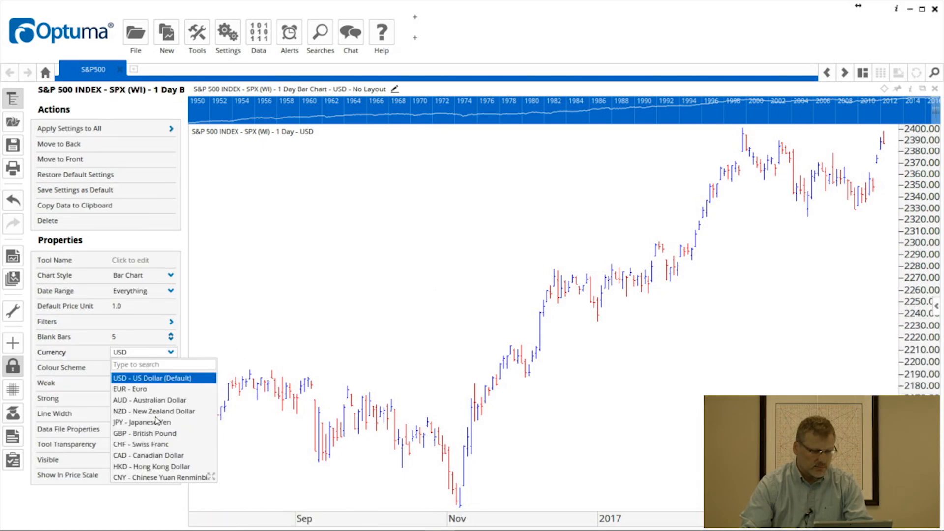
pyautogui.click(144, 432)
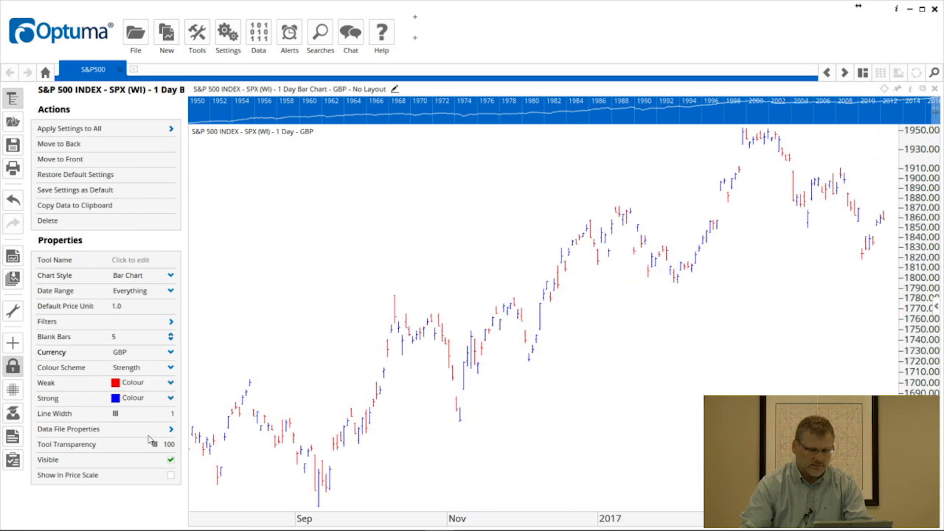
pyautogui.click(171, 352)
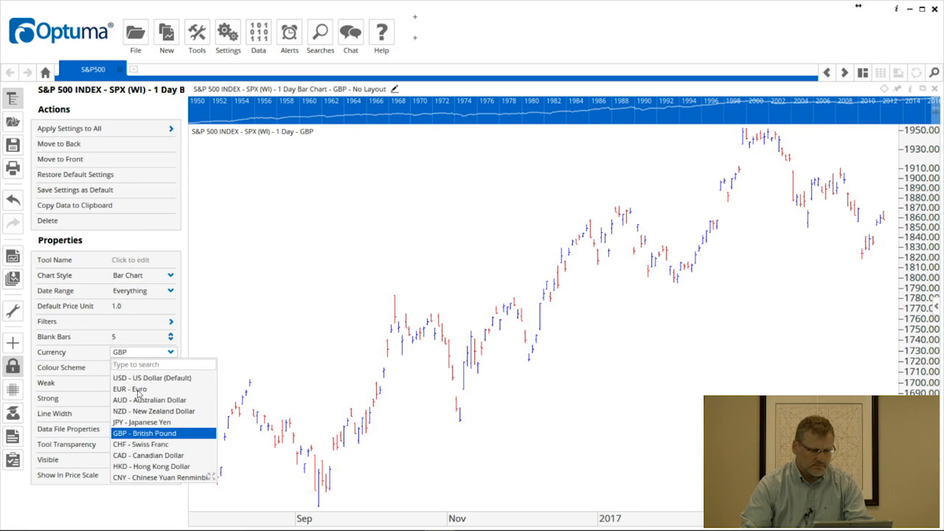
pyautogui.click(129, 388)
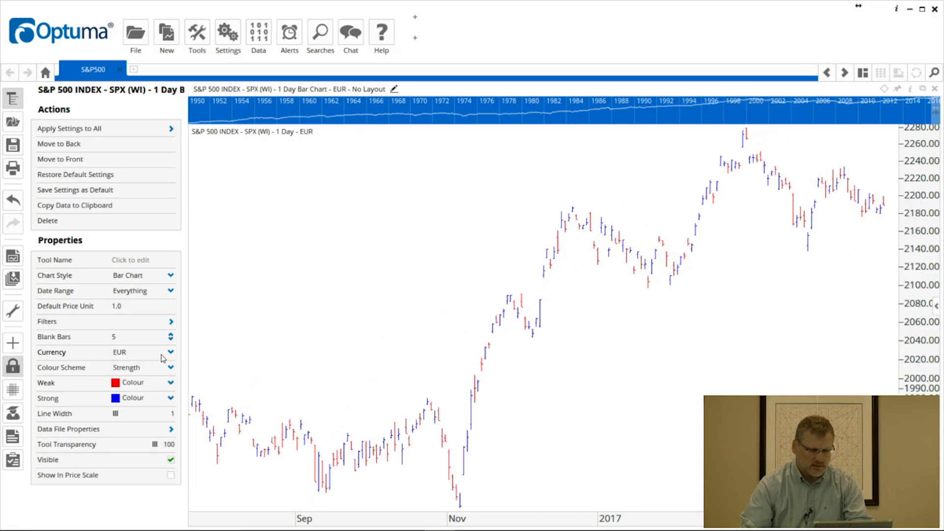
pyautogui.click(170, 352)
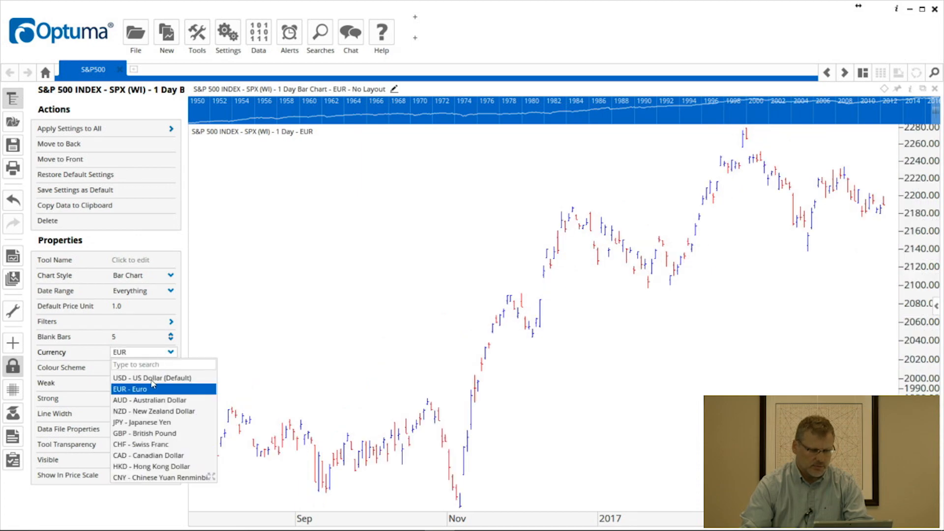
pyautogui.click(152, 377)
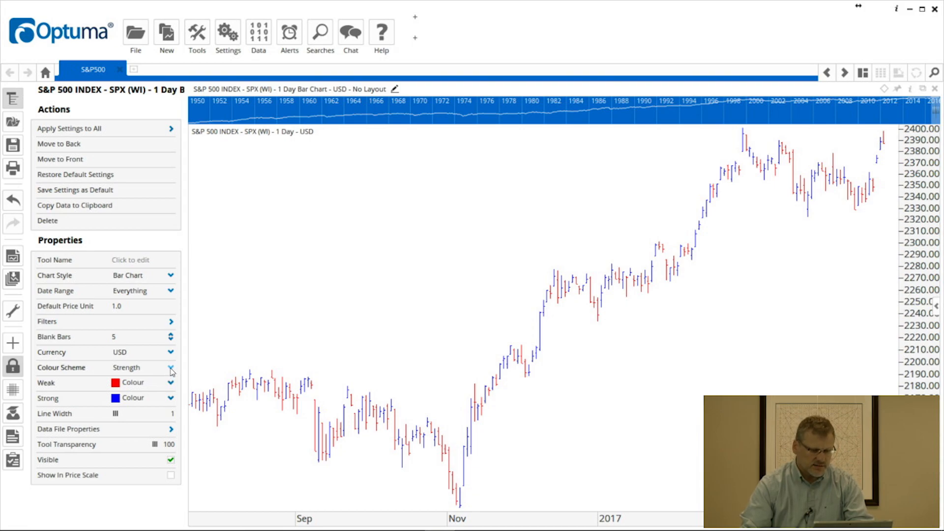
# - Try the Time Intervals scheme with its Weeks list, then choose Swing Relations
pyautogui.click(172, 367)
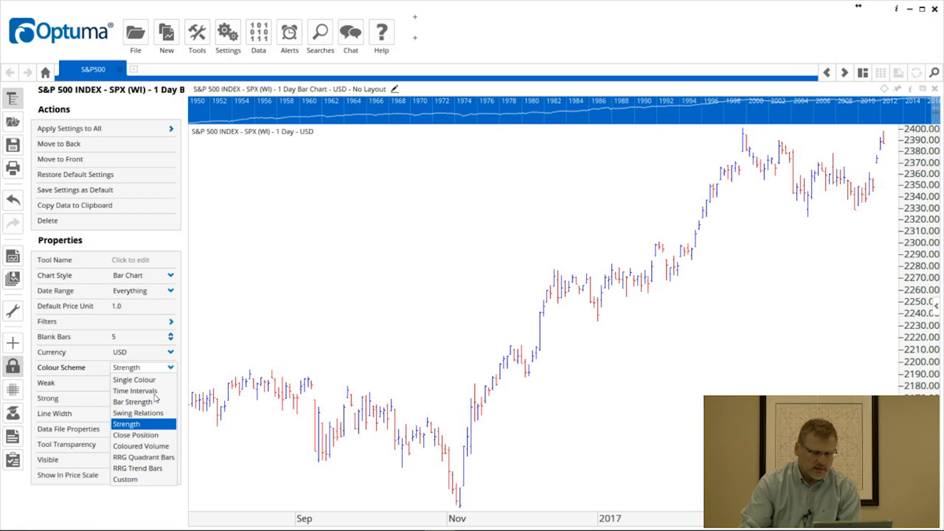
pyautogui.click(135, 390)
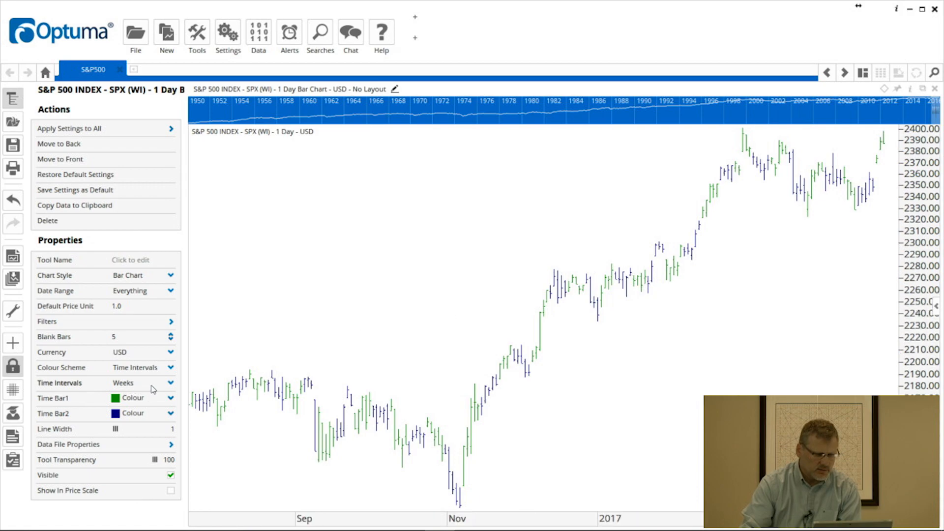
pyautogui.click(170, 383)
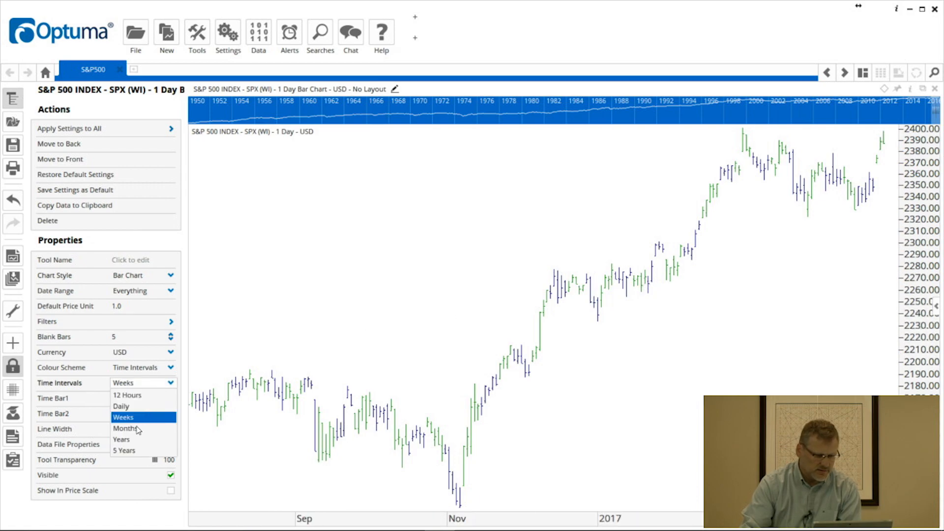
pyautogui.click(171, 367)
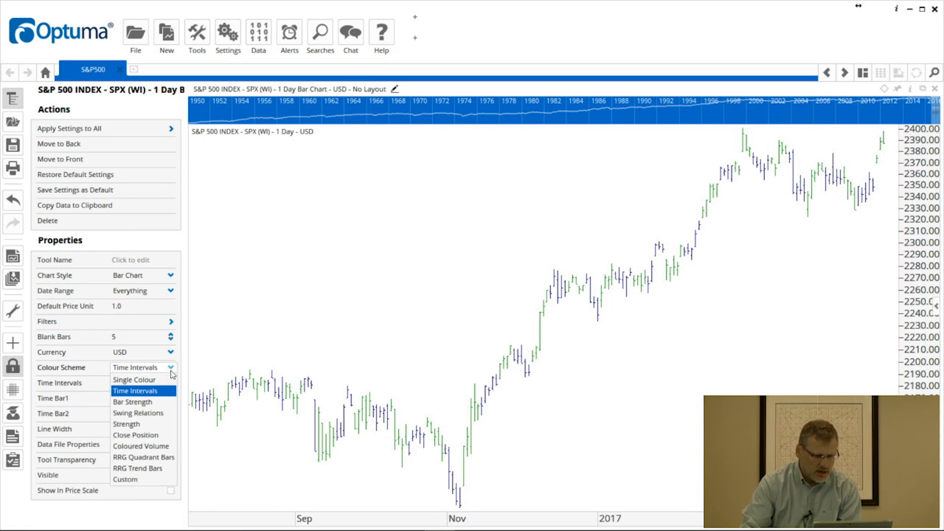
pyautogui.click(137, 413)
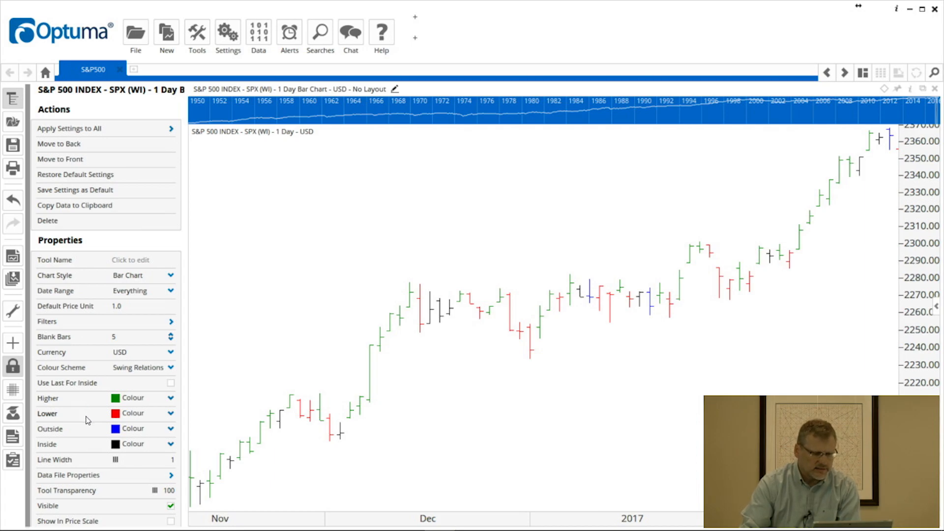
pyautogui.moveTo(87, 433)
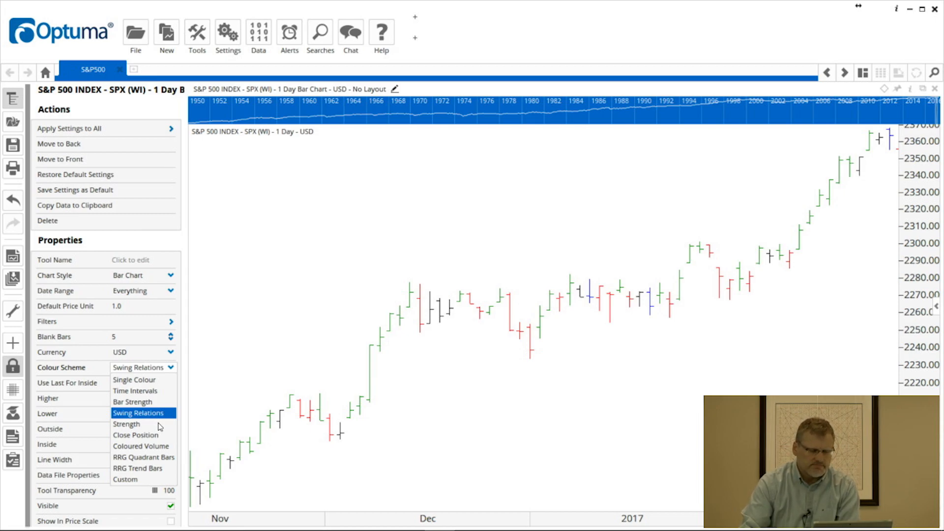
pyautogui.moveTo(155, 460)
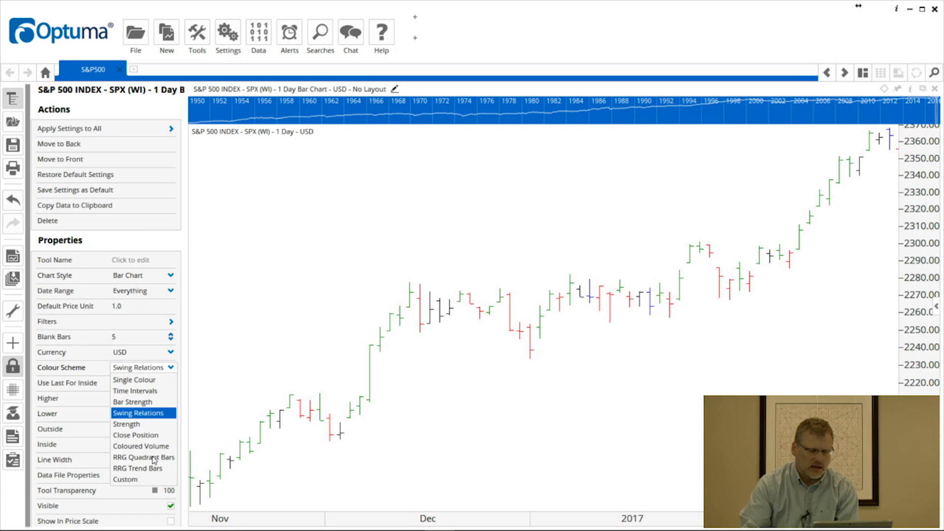
pyautogui.moveTo(136, 483)
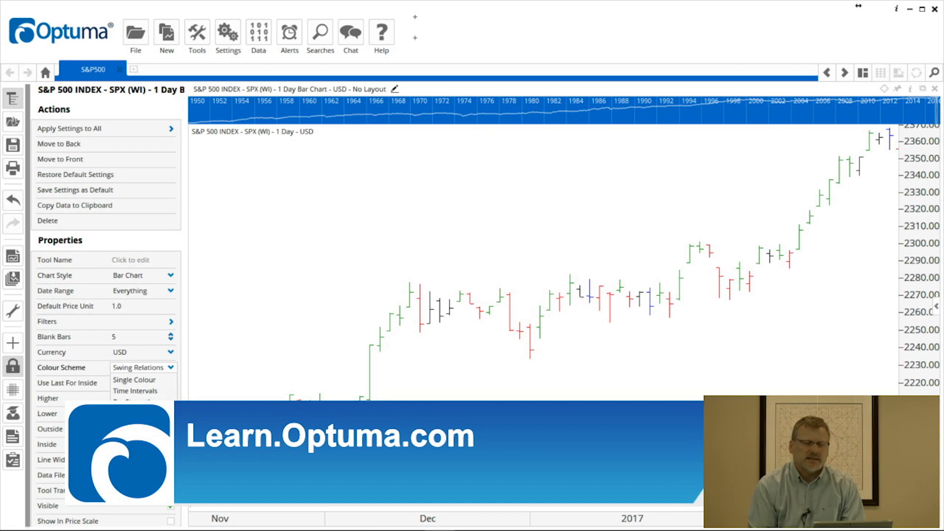
pyautogui.click(143, 367)
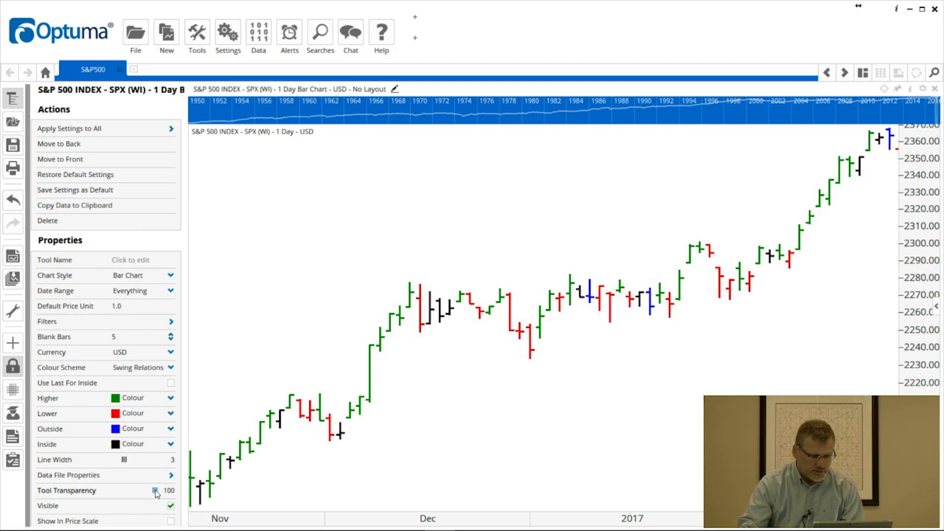
# - Preview several fading levels on the Tool Transparency slider, then return it to 100
pyautogui.moveTo(156, 490); pyautogui.dragTo(123, 490)
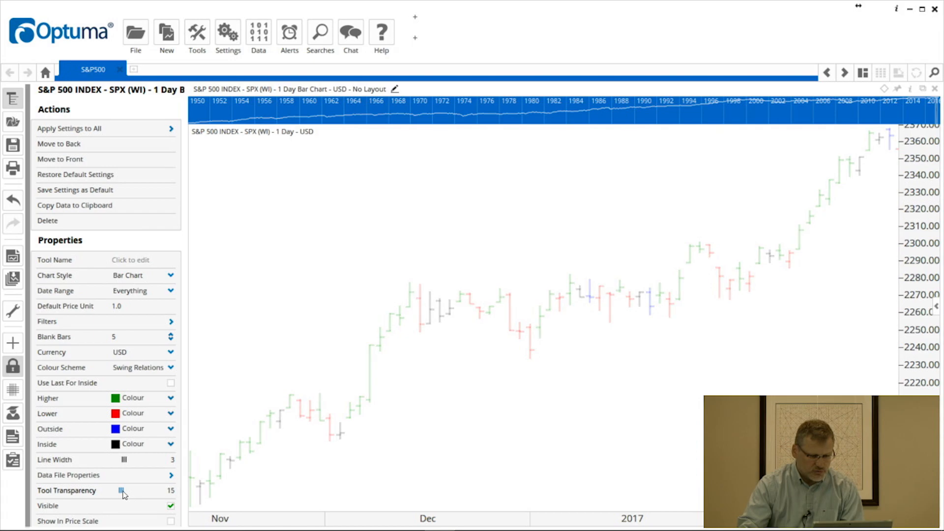
pyautogui.moveTo(122, 490); pyautogui.dragTo(127, 490)
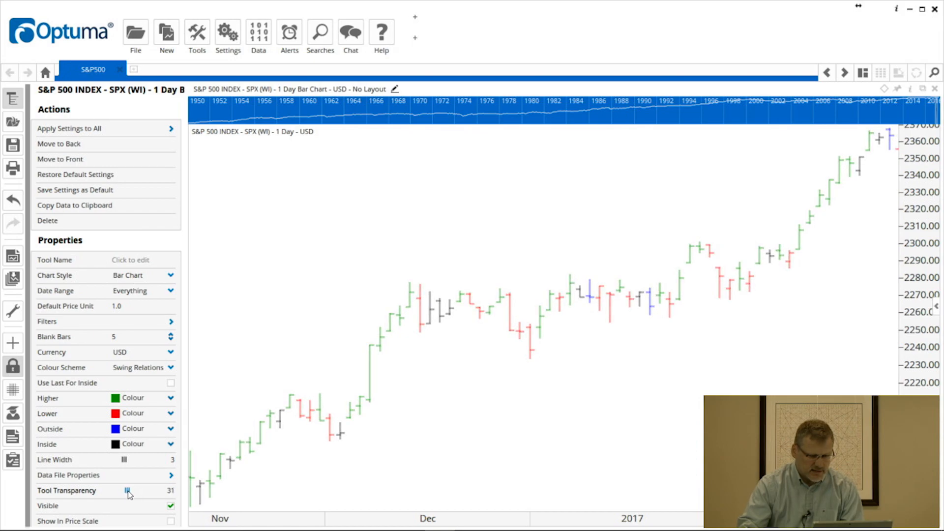
pyautogui.moveTo(126, 490); pyautogui.dragTo(132, 491)
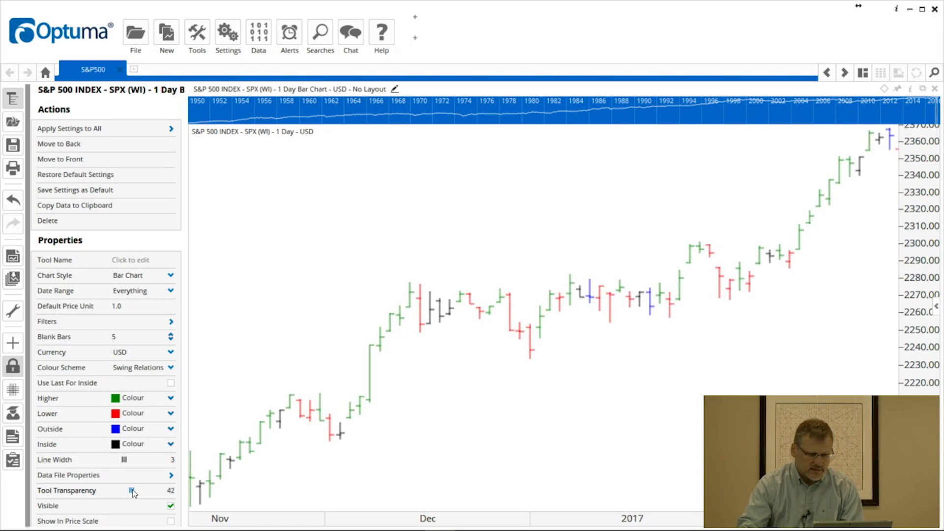
pyautogui.moveTo(131, 491); pyautogui.dragTo(145, 491)
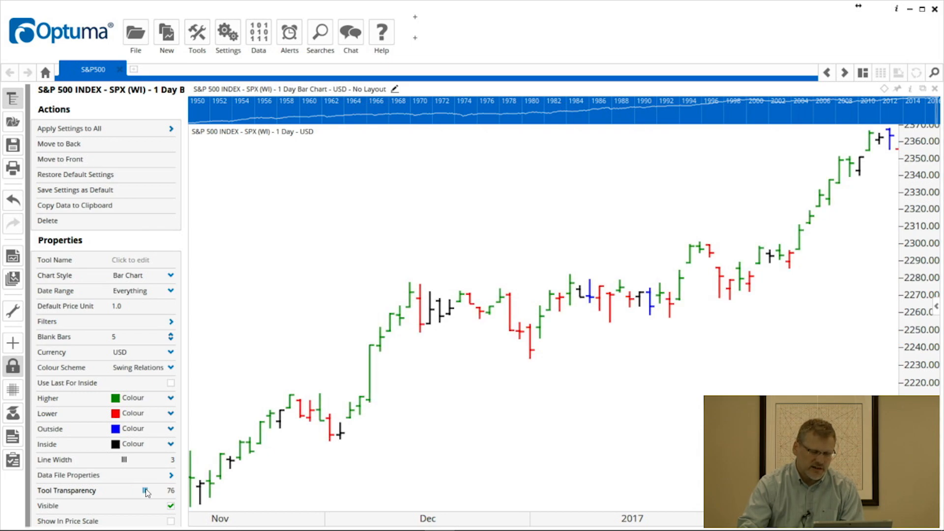
pyautogui.moveTo(145, 490); pyautogui.dragTo(134, 491)
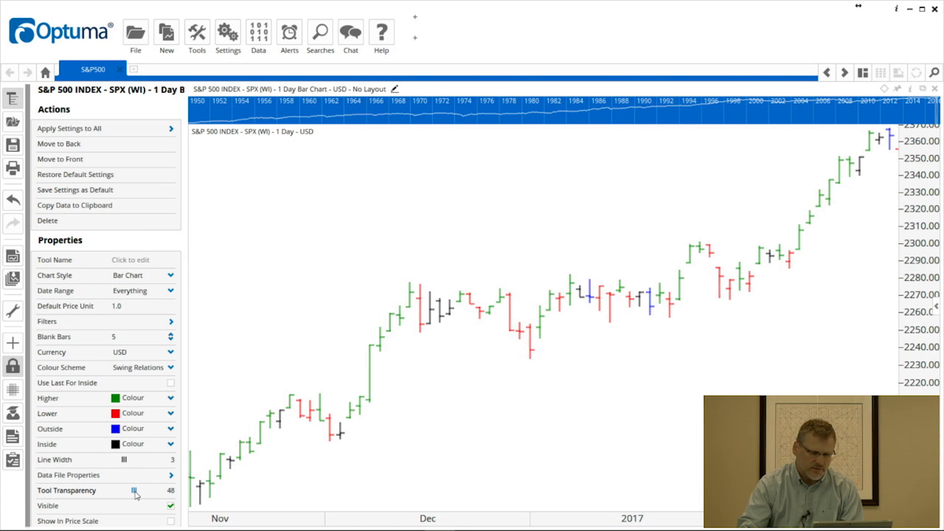
pyautogui.moveTo(134, 490); pyautogui.dragTo(127, 490)
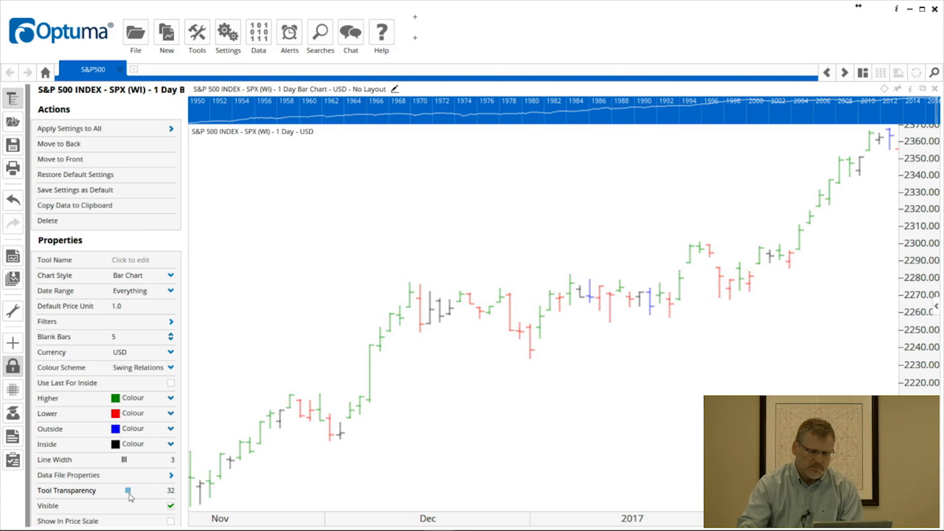
pyautogui.moveTo(127, 490); pyautogui.dragTo(121, 490)
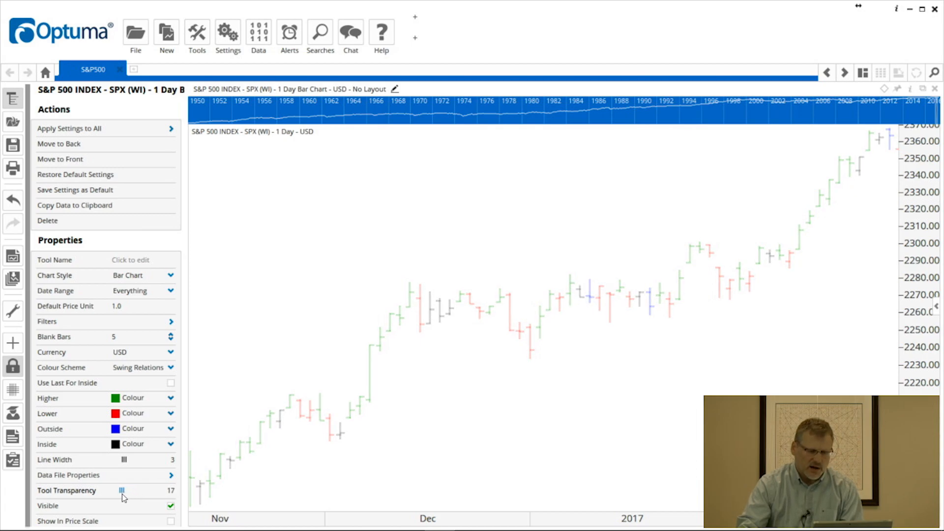
pyautogui.moveTo(122, 491); pyautogui.dragTo(167, 490)
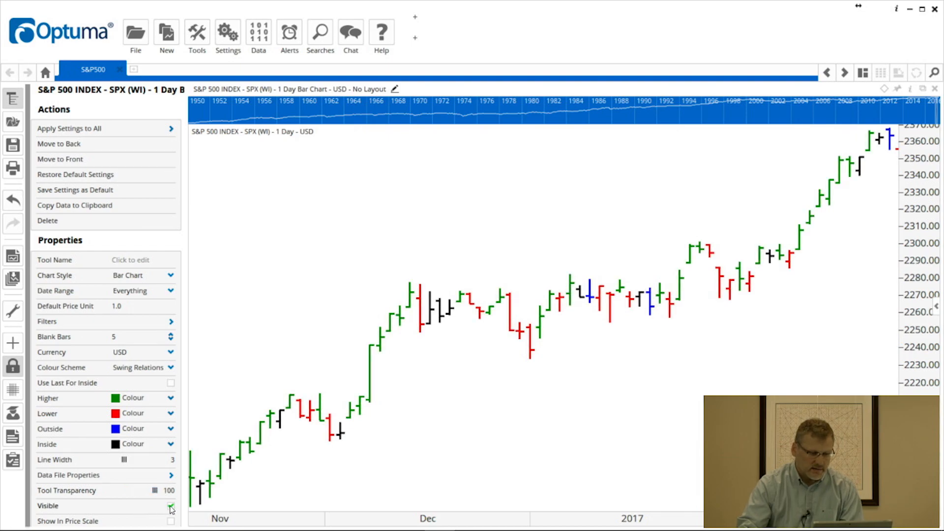
pyautogui.click(171, 506)
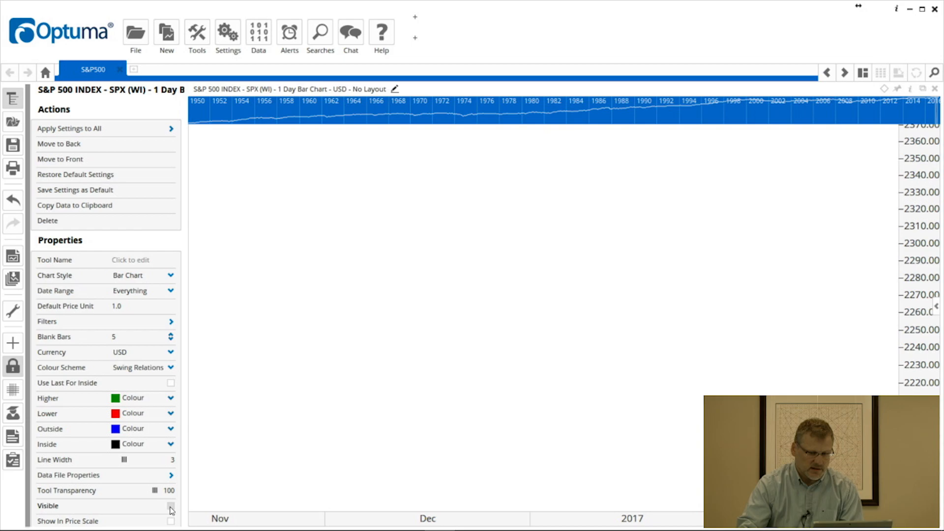
pyautogui.click(171, 506)
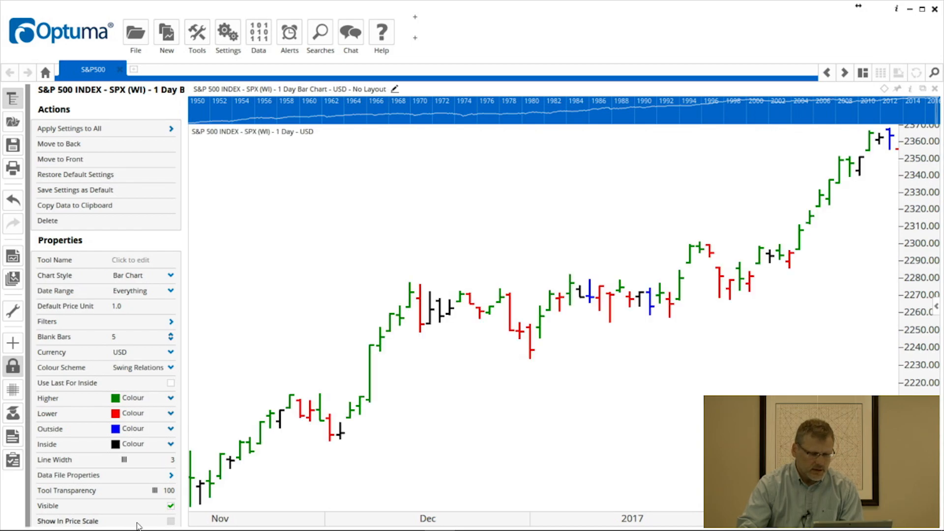
pyautogui.click(171, 521)
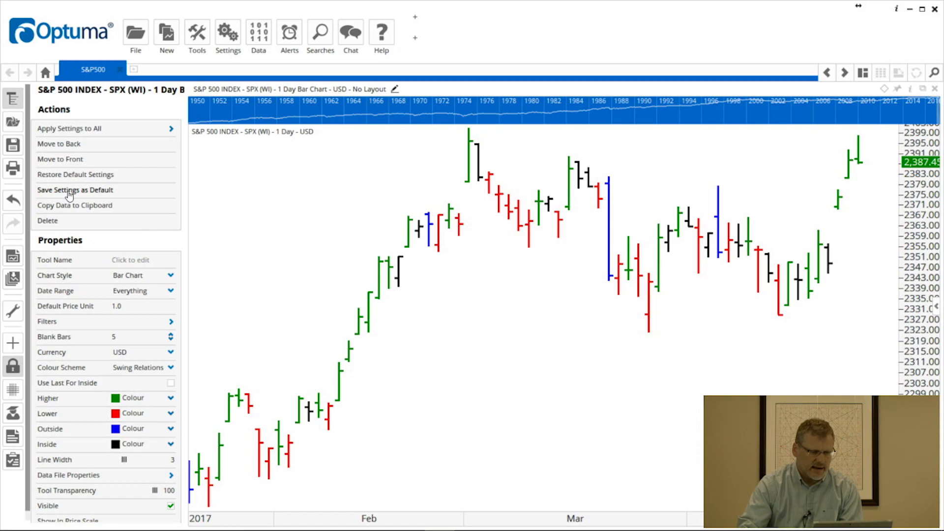
# - Save the swing-relations bar colours and thicker line settings as the default
pyautogui.click(74, 190)
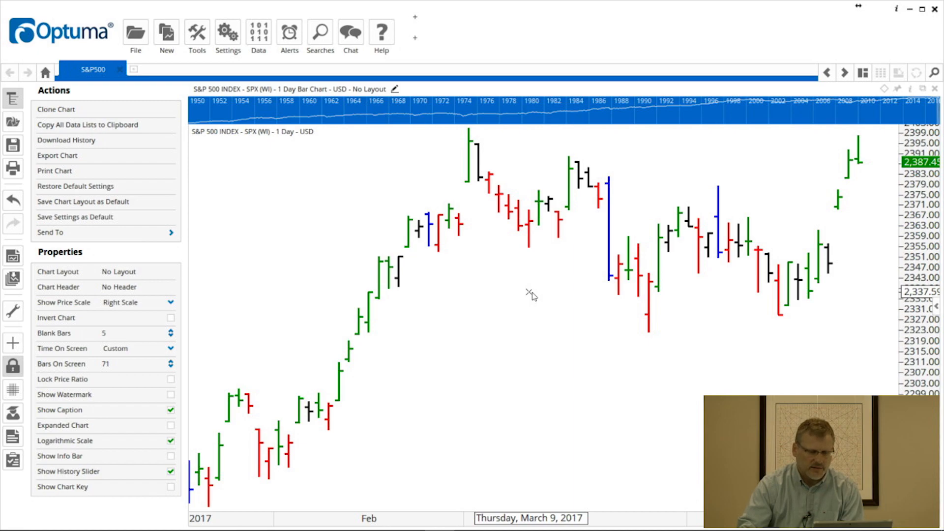
pyautogui.moveTo(520, 313)
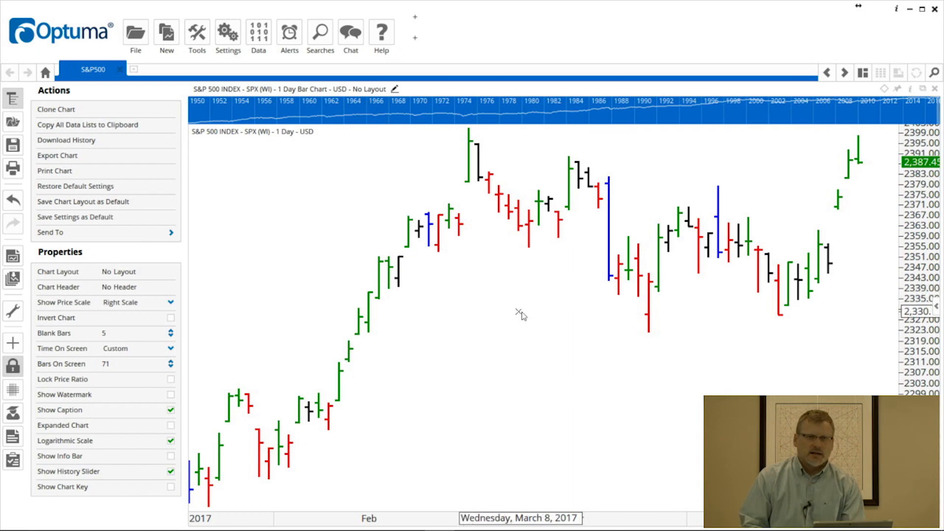